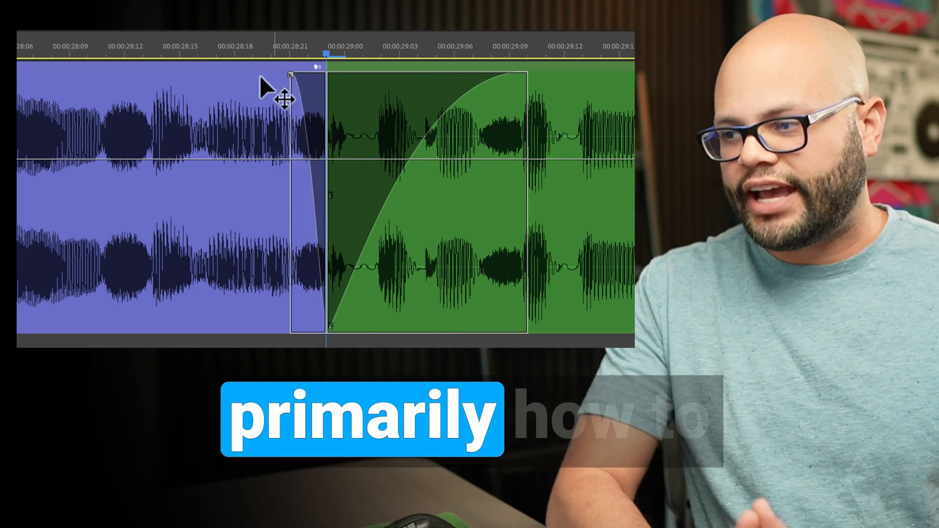
Bring the 3840x2160 V3 sequence with its jump-cut voiceover clips into the Timeline
left_click_drag(288, 74, 147, 81)
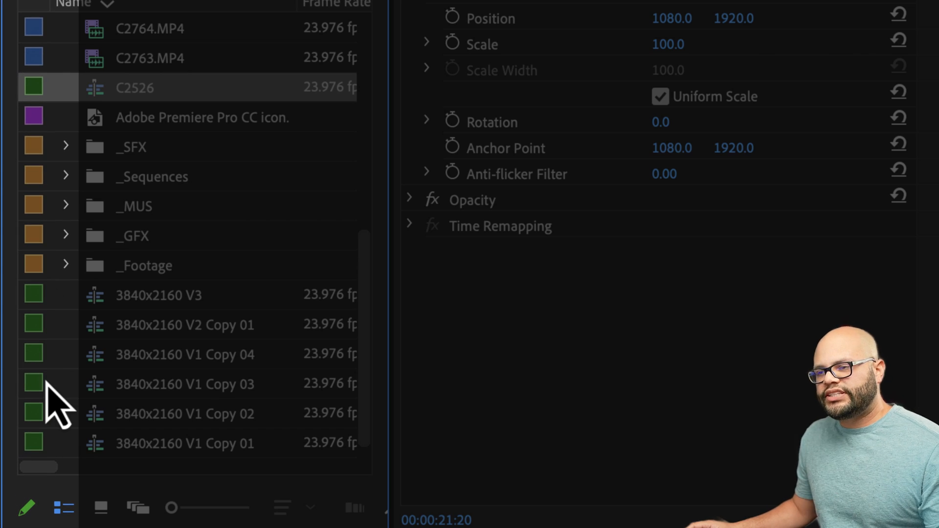
mouse_move(57, 437)
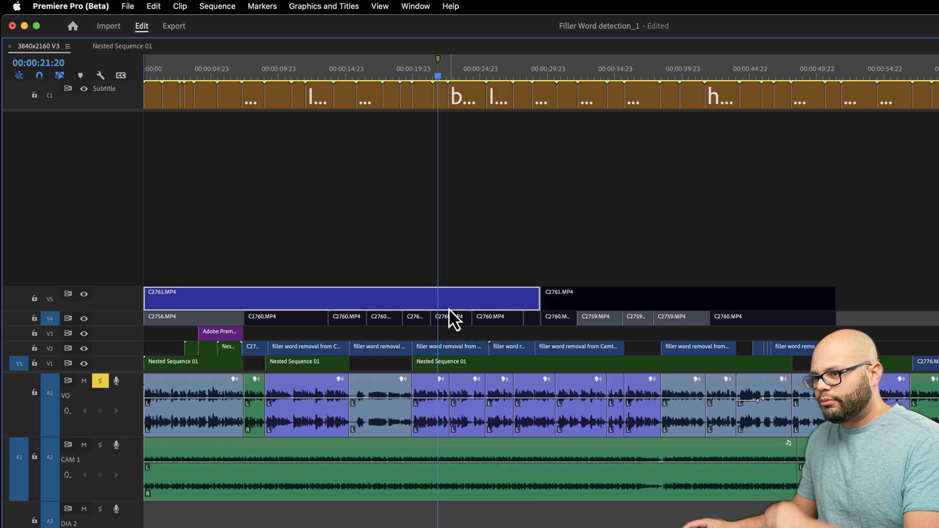
left_click(448, 346)
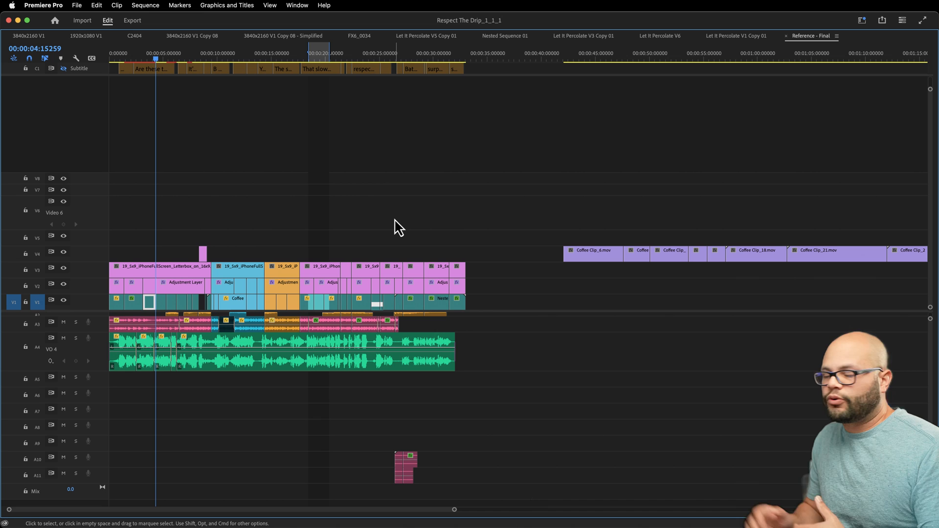
mouse_move(94, 84)
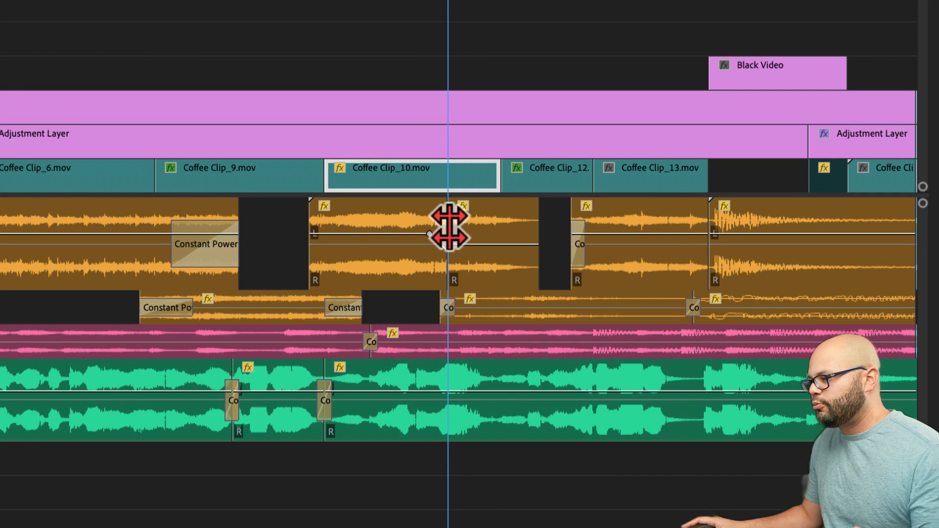
Apply Default Transitions to the audio edit point under Coffee Clip_10.mov via its context menu
right_click(446, 233)
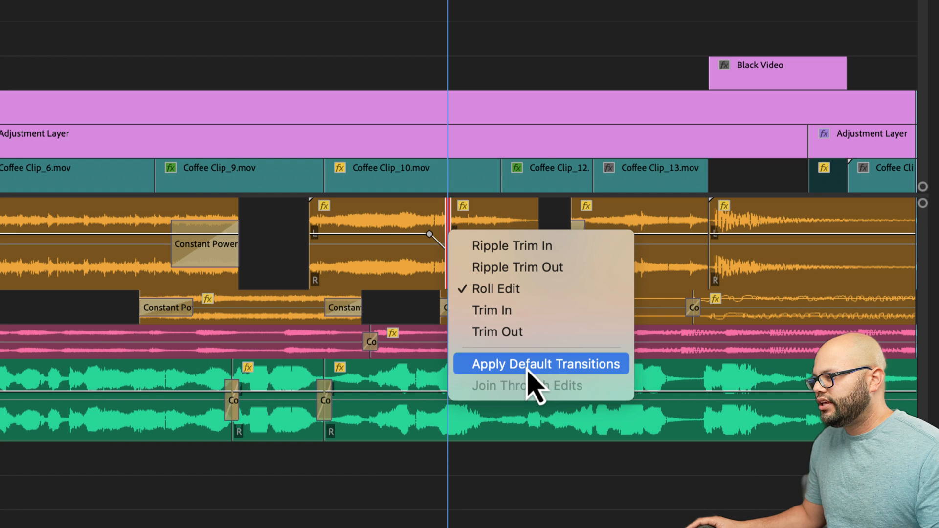
left_click(540, 363)
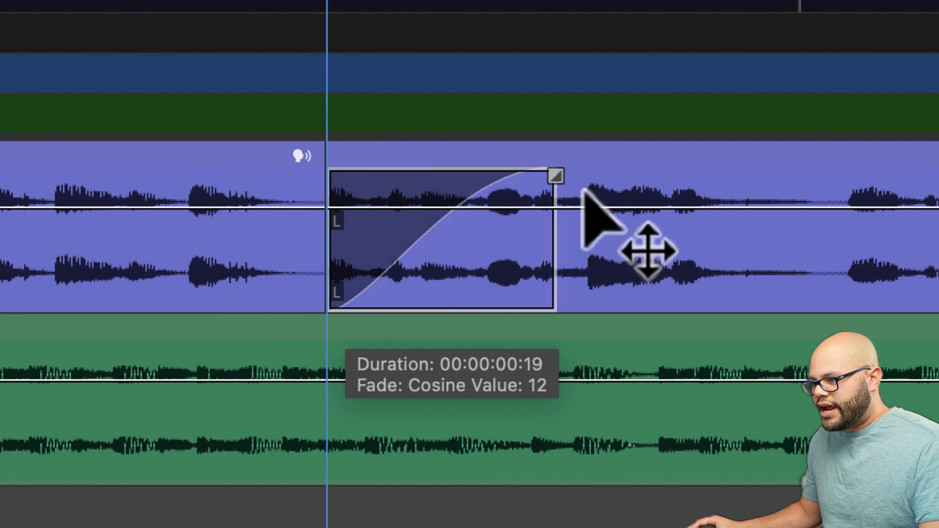
Shorten the fade-in to about seven frames, then stretch it into a crossfade spanning the cut
left_click_drag(555, 173, 411, 173)
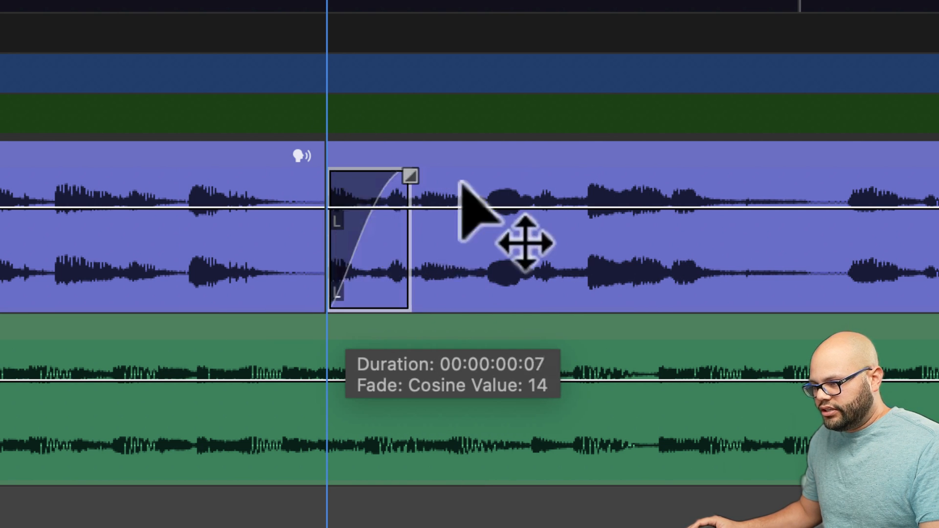
left_click_drag(410, 174, 530, 174)
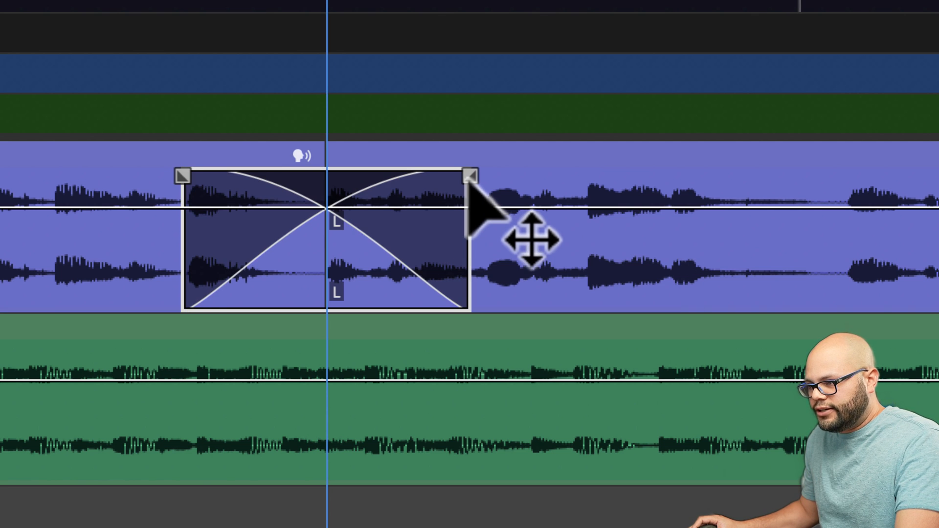
Resize the crossfade around the cut several times, steepening and inverting its curve to fine-tune it
left_click_drag(473, 173, 363, 177)
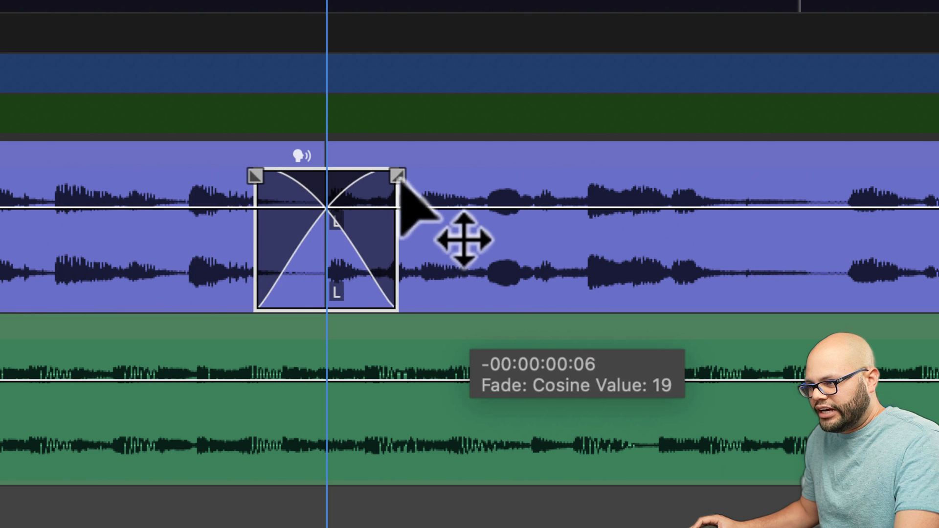
left_click_drag(396, 174, 497, 173)
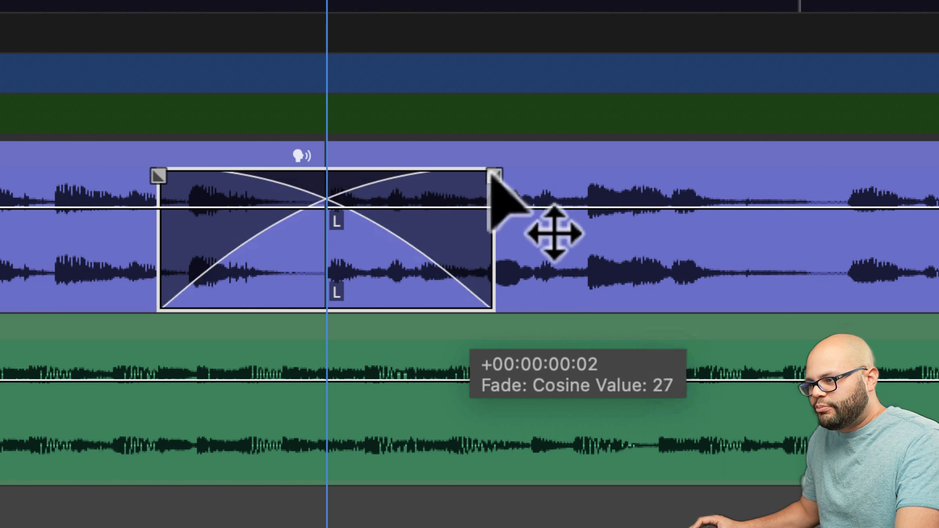
left_click_drag(496, 174, 435, 174)
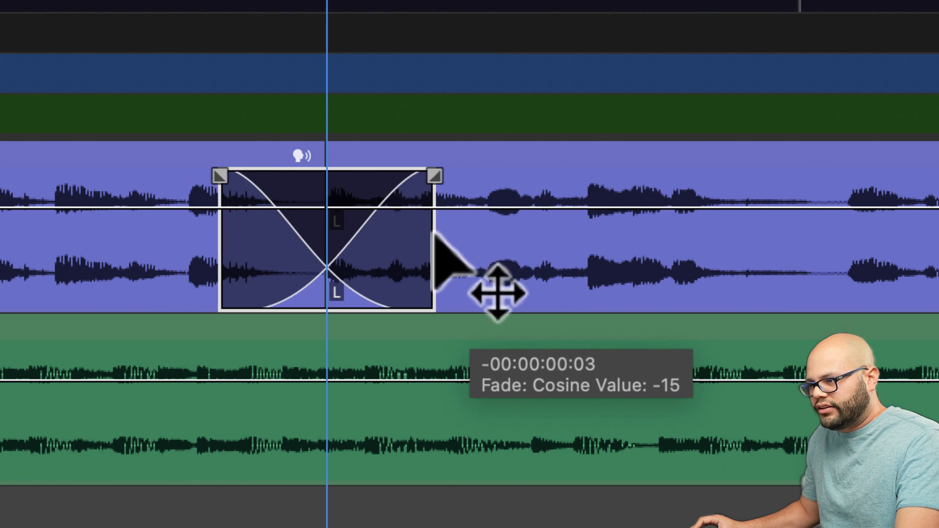
left_click_drag(434, 175, 518, 175)
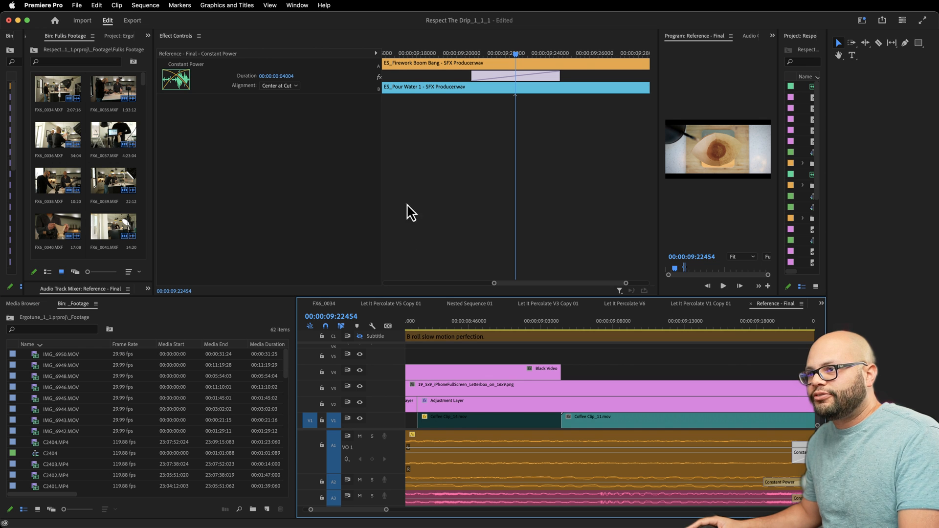
mouse_move(366, 218)
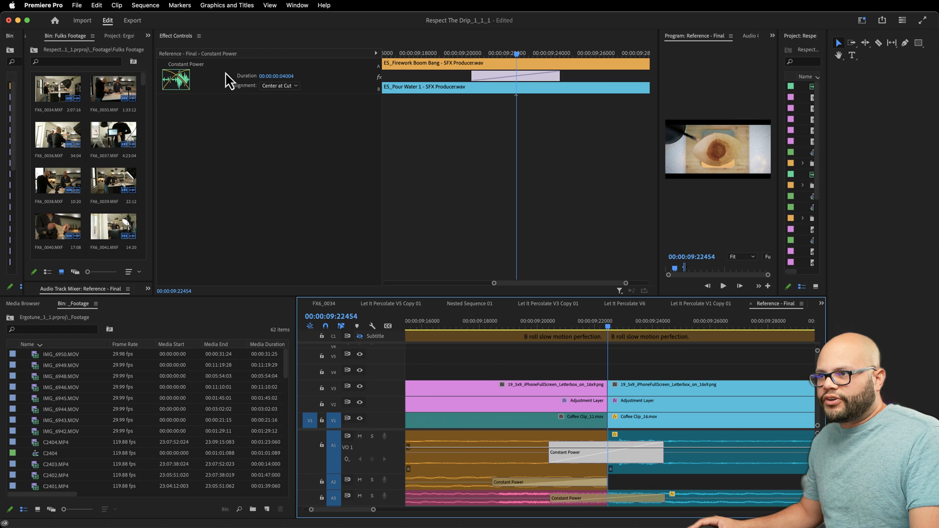
mouse_move(197, 107)
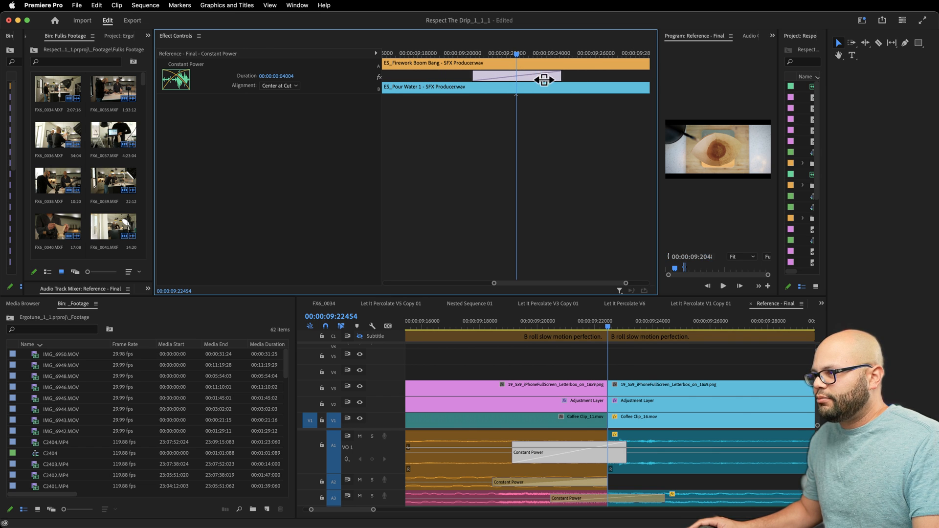
Set the crossfade Alignment to Start at Cut, then to End at Cut
left_click(278, 85)
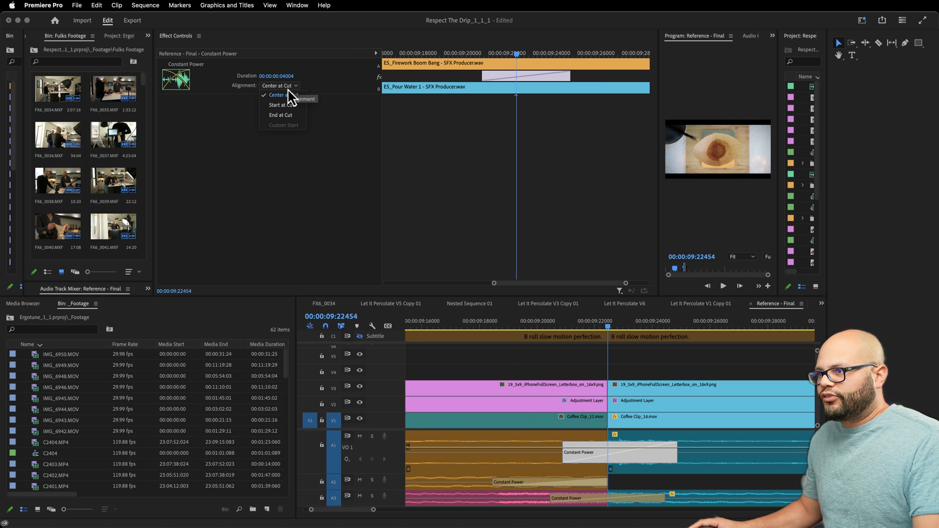
left_click(278, 105)
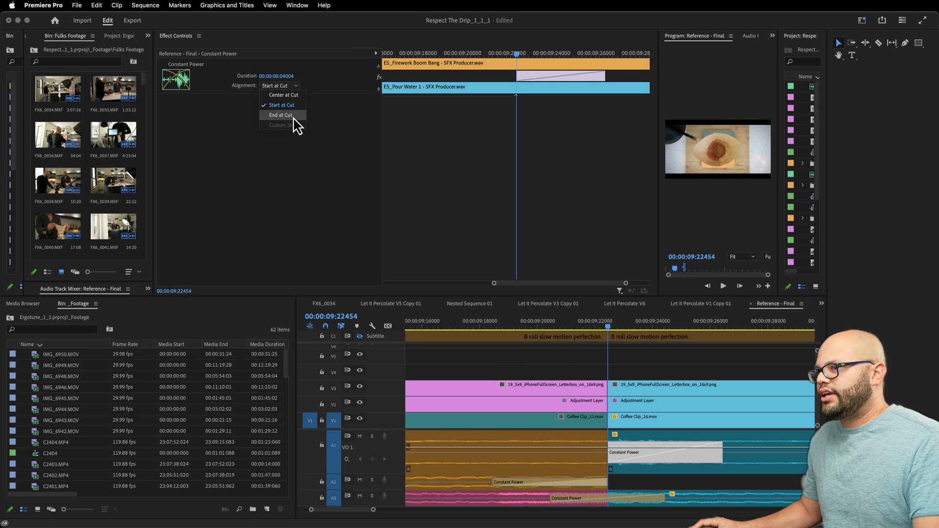
left_click(280, 115)
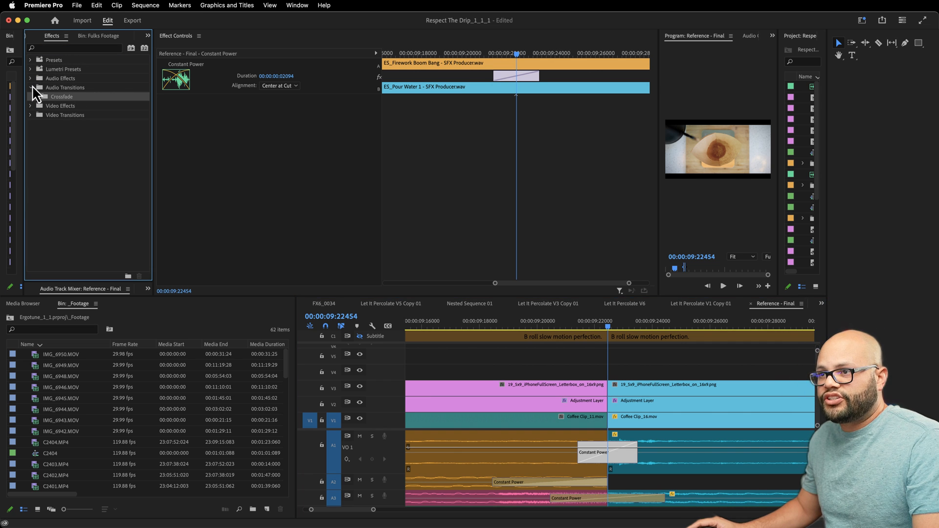
Swap the cut's transition for Constant Gain from Audio Transitions > Crossfade, then pick Exponential Fade
left_click(35, 96)
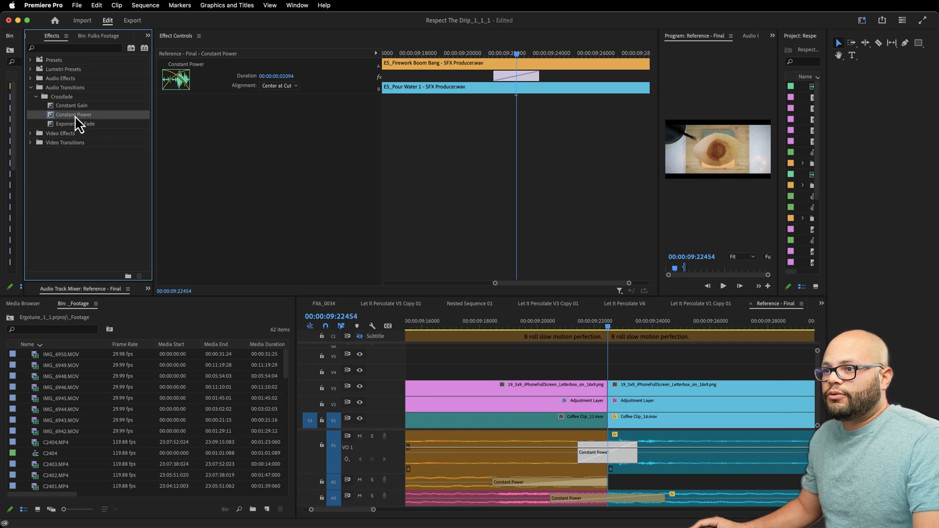
mouse_move(72, 106)
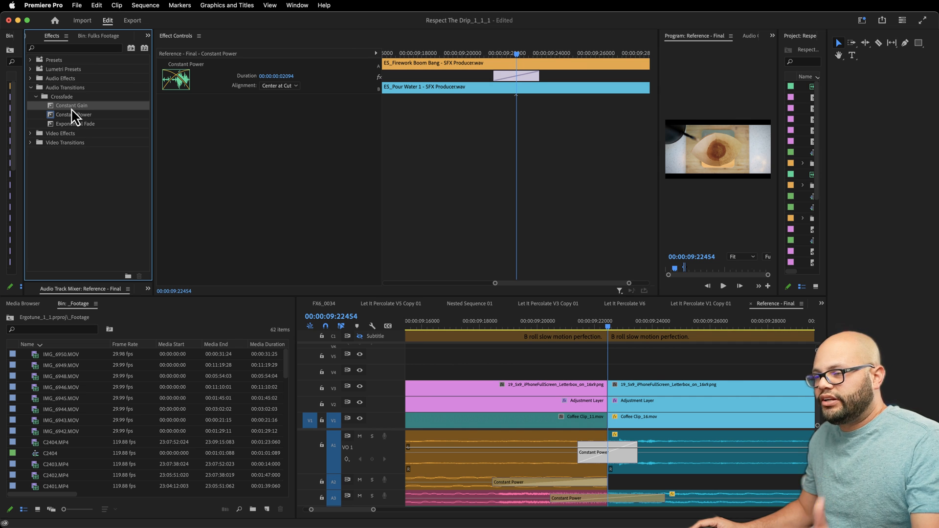
left_click_drag(74, 114, 607, 452)
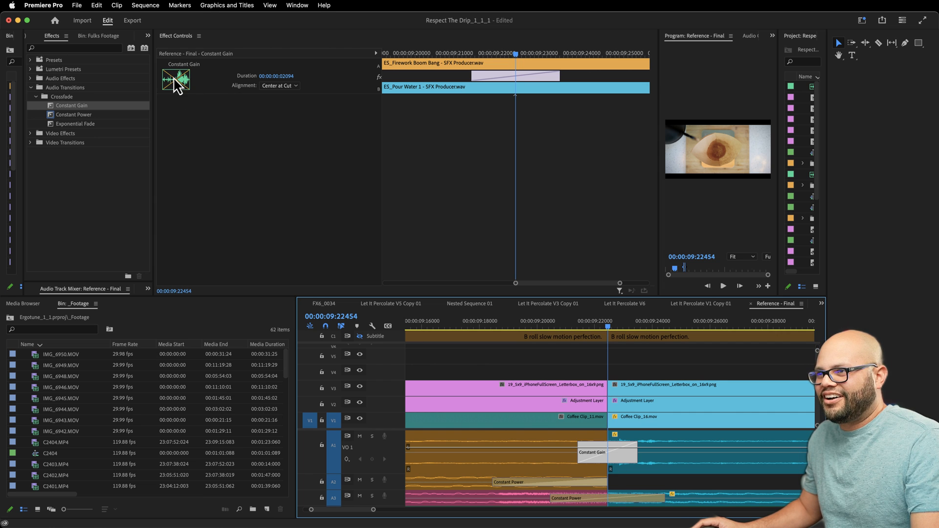
left_click(75, 124)
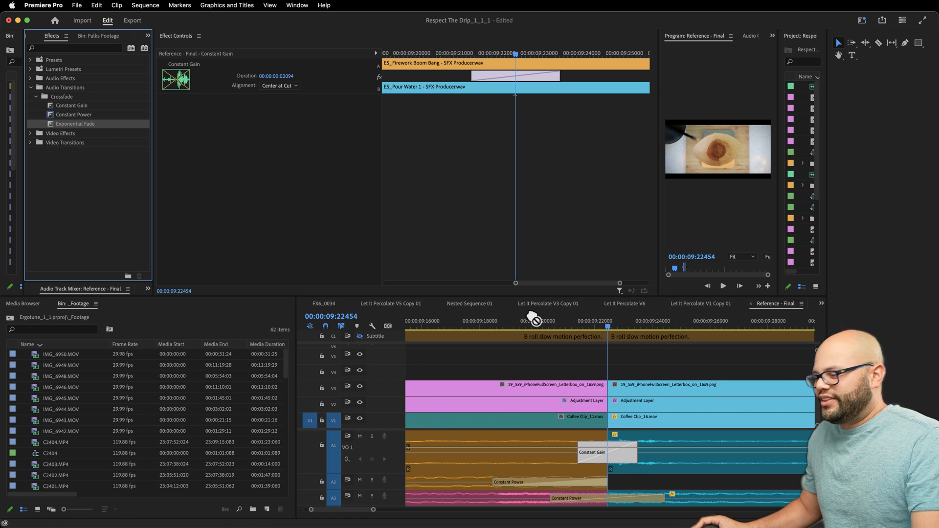
left_click(607, 452)
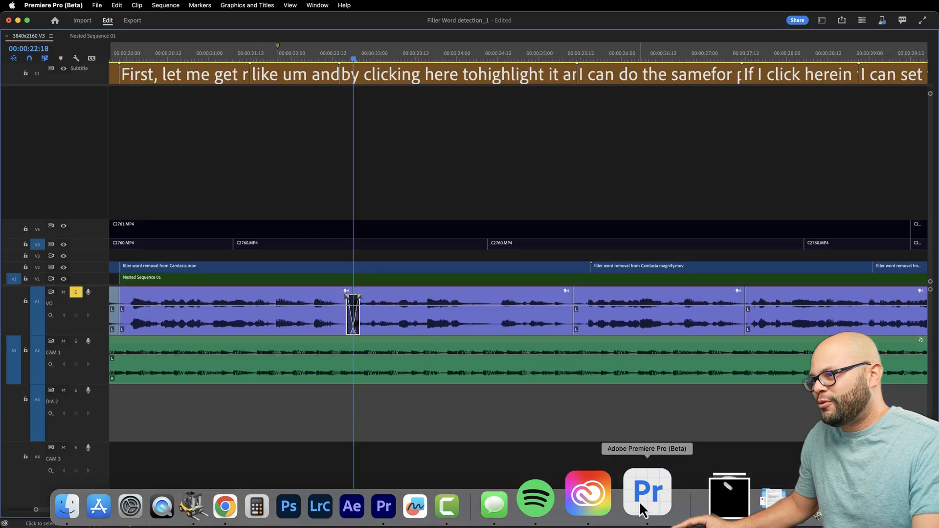
mouse_move(544, 317)
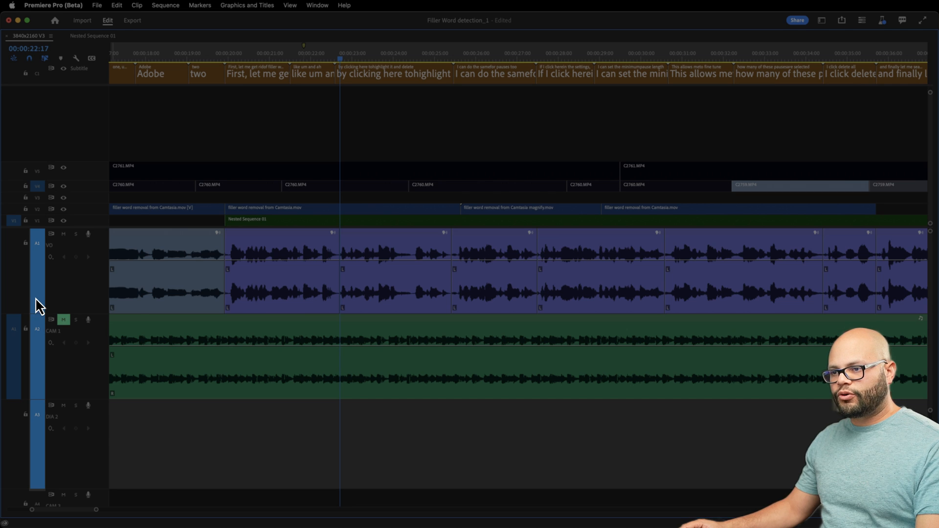
mouse_move(37, 307)
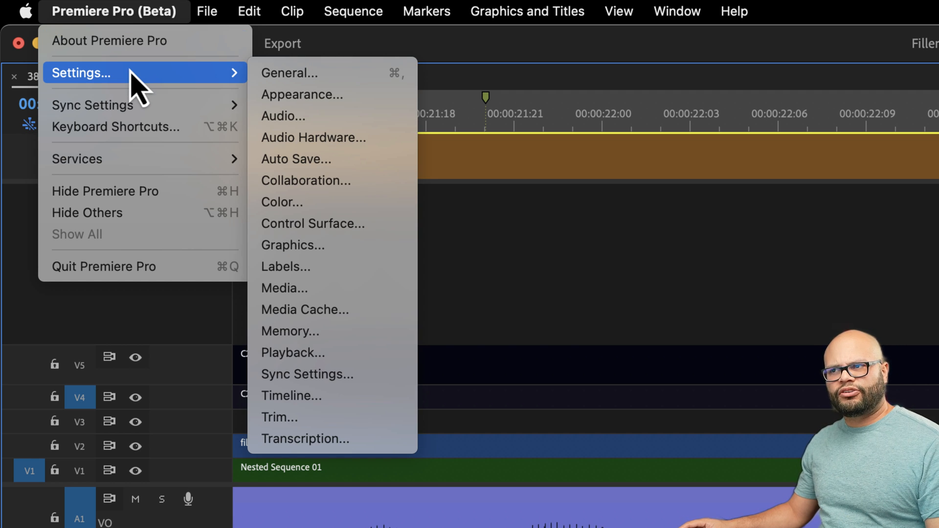
Leave the Help menu and bring up the Premiere Pro (Beta) Settings categories list
left_click(733, 11)
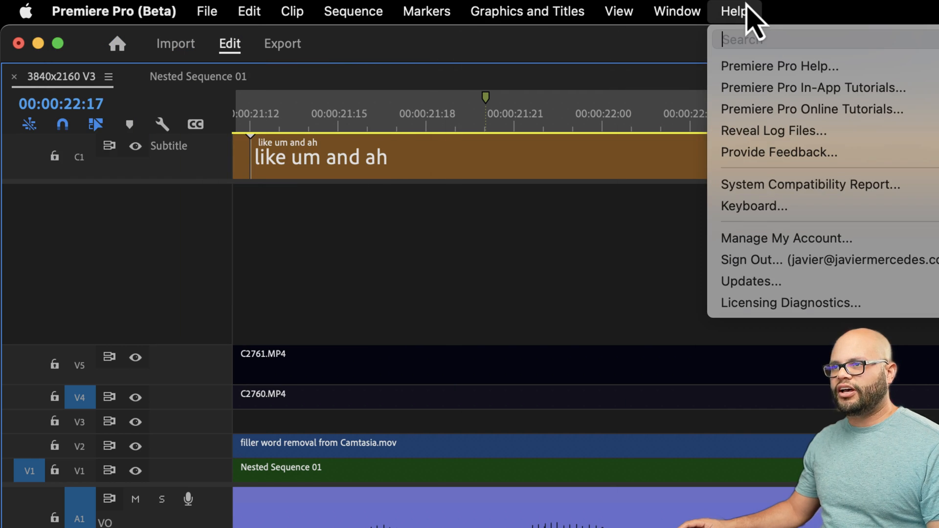
left_click(113, 11)
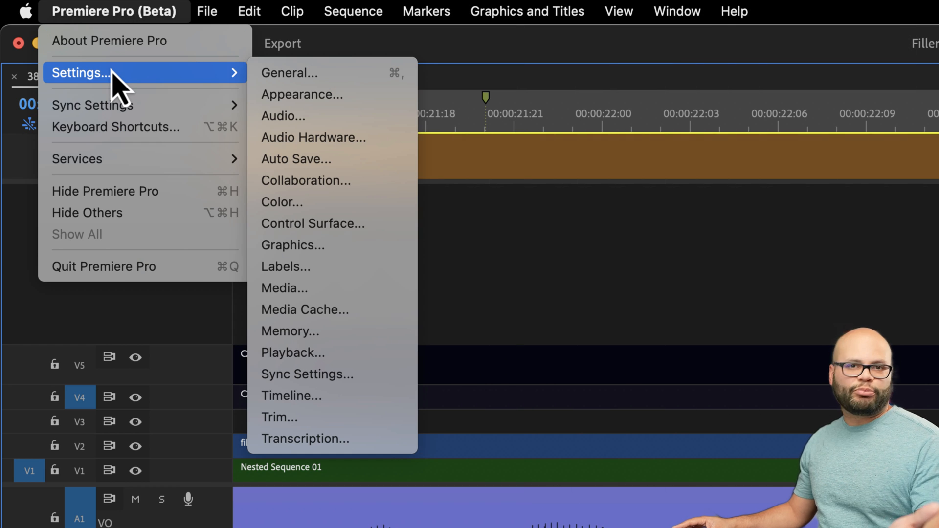
mouse_move(359, 411)
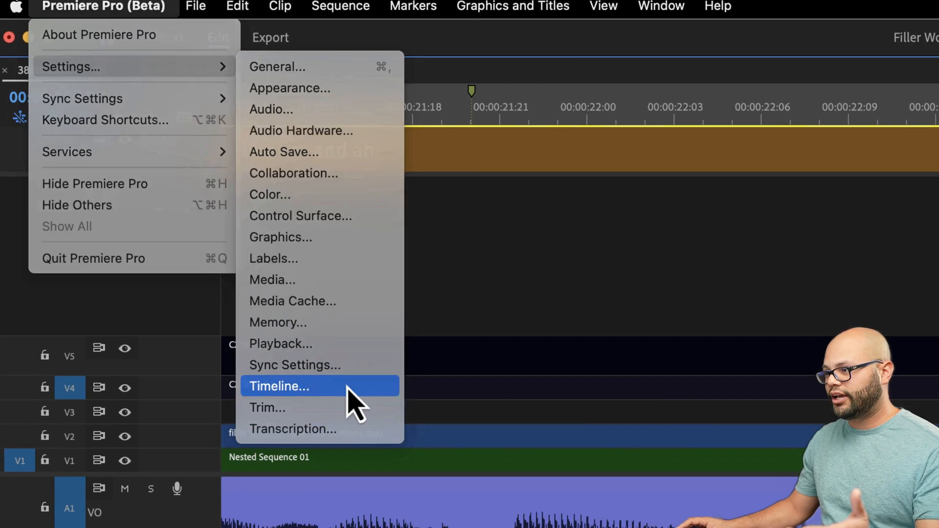
In Timeline preferences, set Audio Transition Default Duration to 0.10 seconds and confirm with OK
left_click(278, 386)
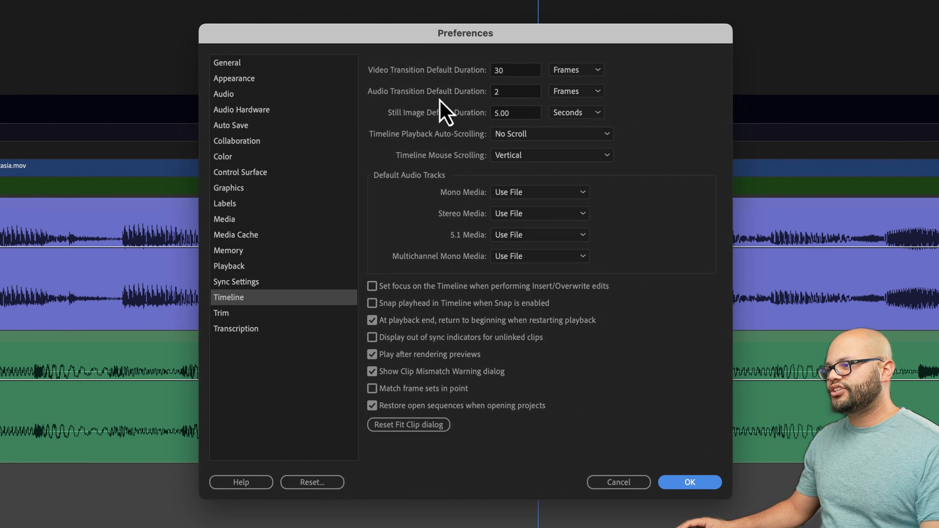
left_click(575, 90)
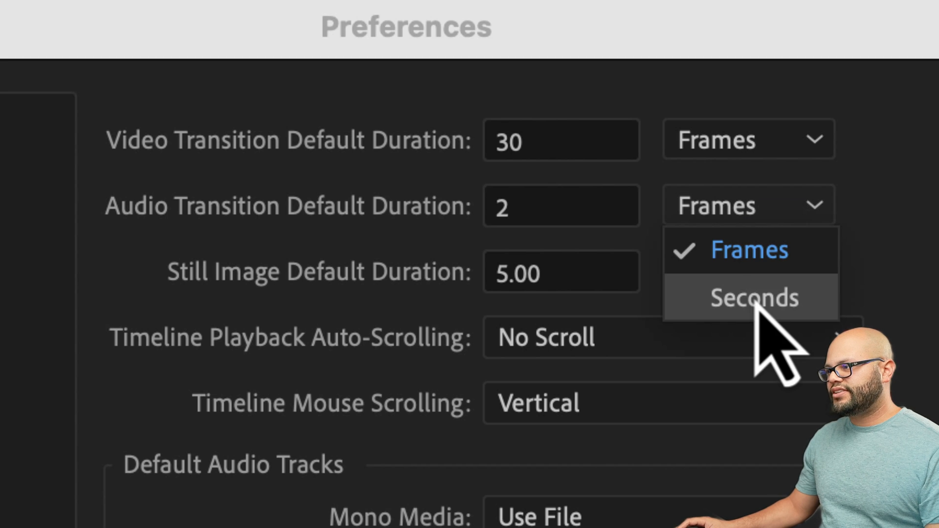
left_click(753, 298)
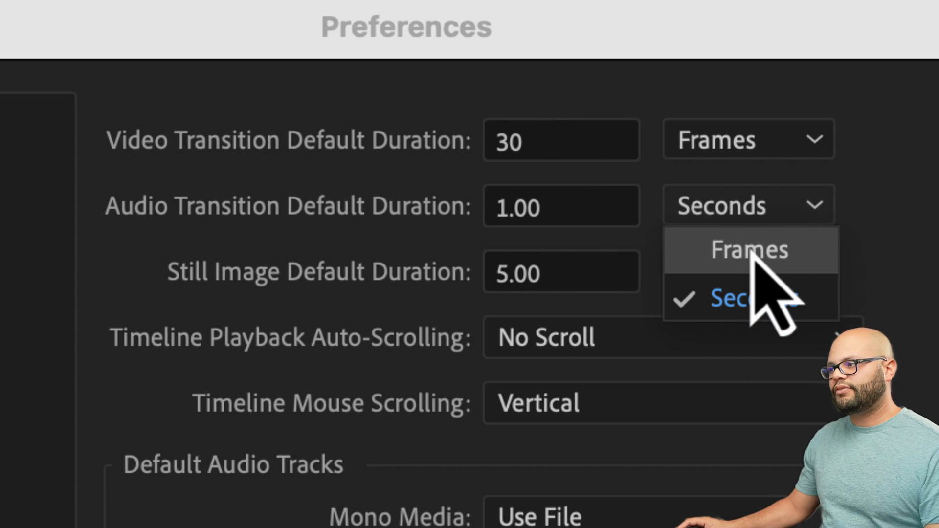
left_click(748, 249)
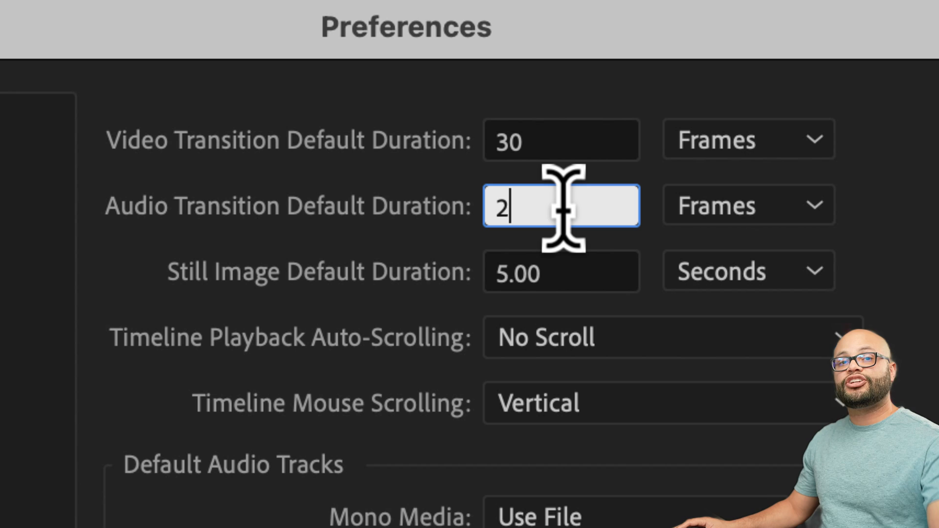
left_click(747, 205)
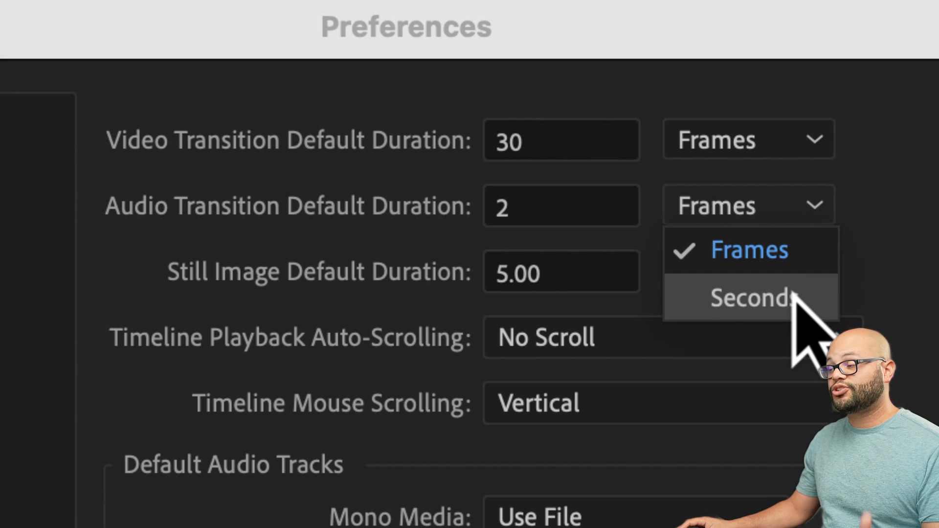
left_click(747, 299)
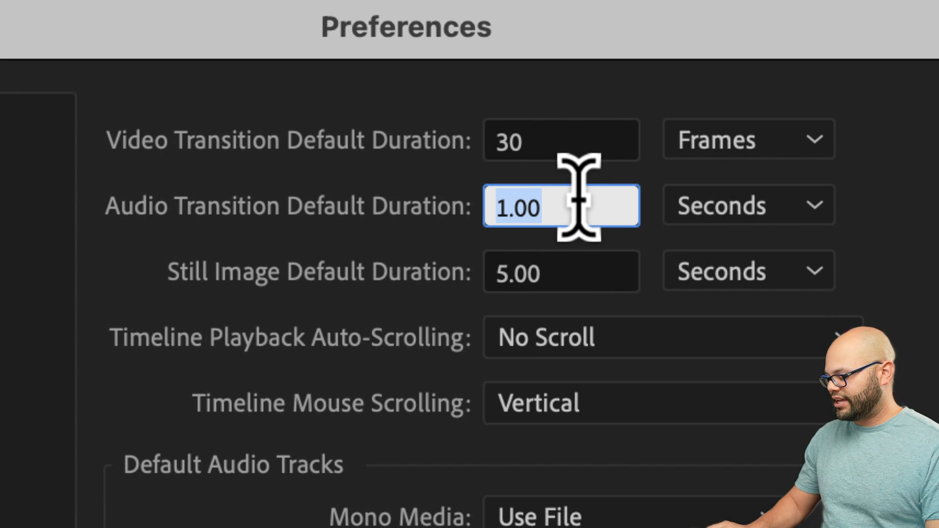
type("0.10")
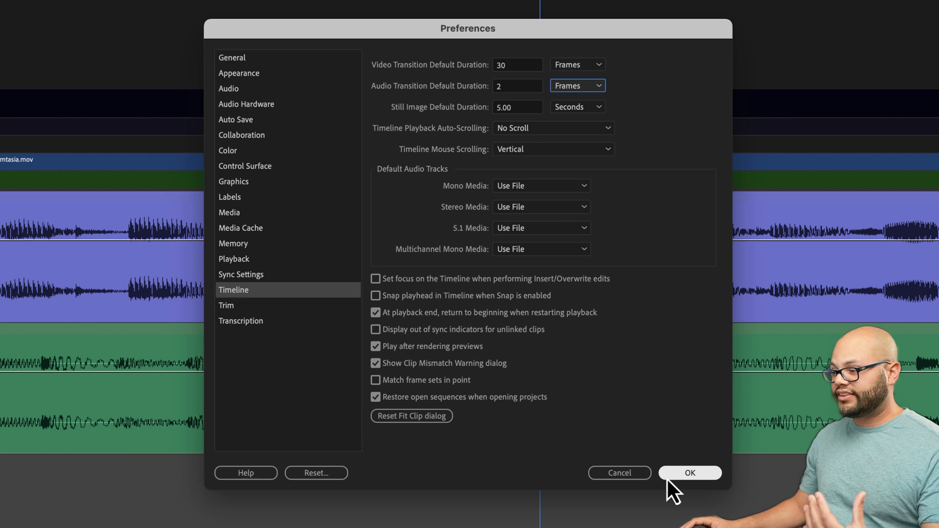
left_click(690, 472)
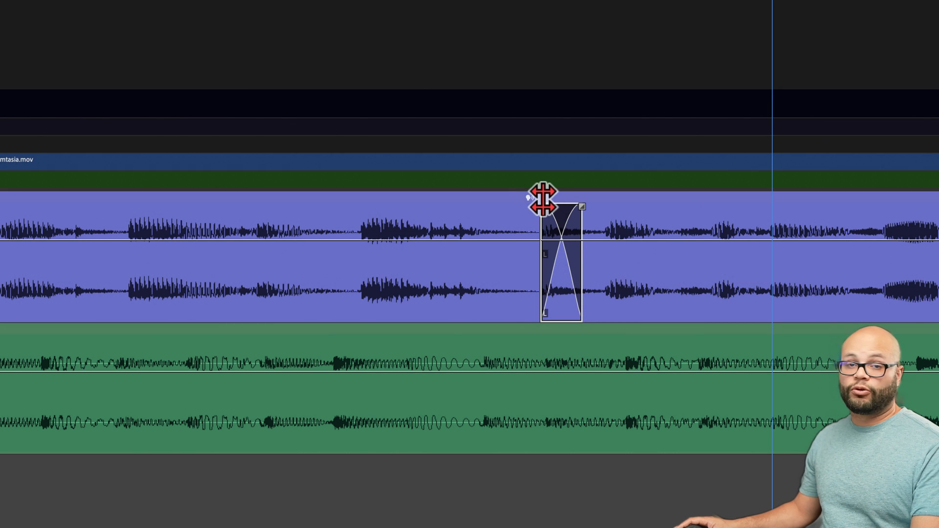
mouse_move(542, 204)
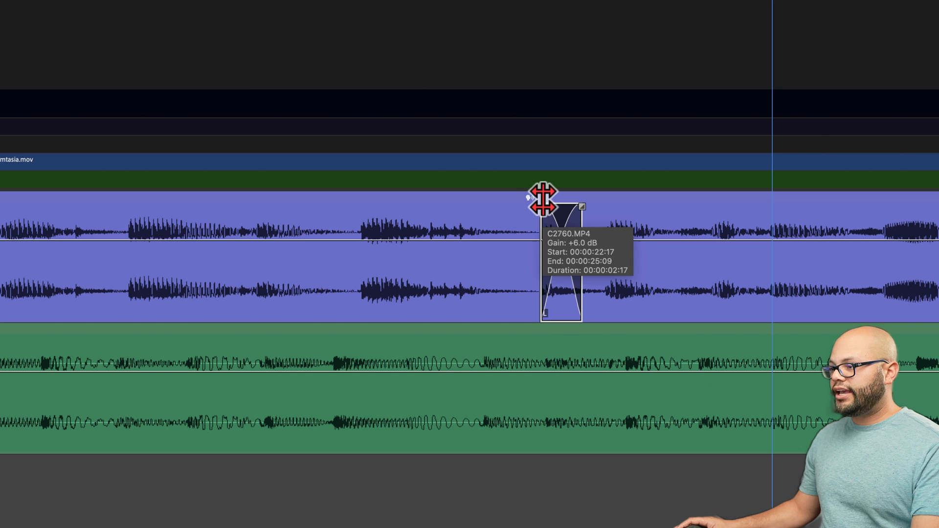
left_click_drag(542, 200, 569, 201)
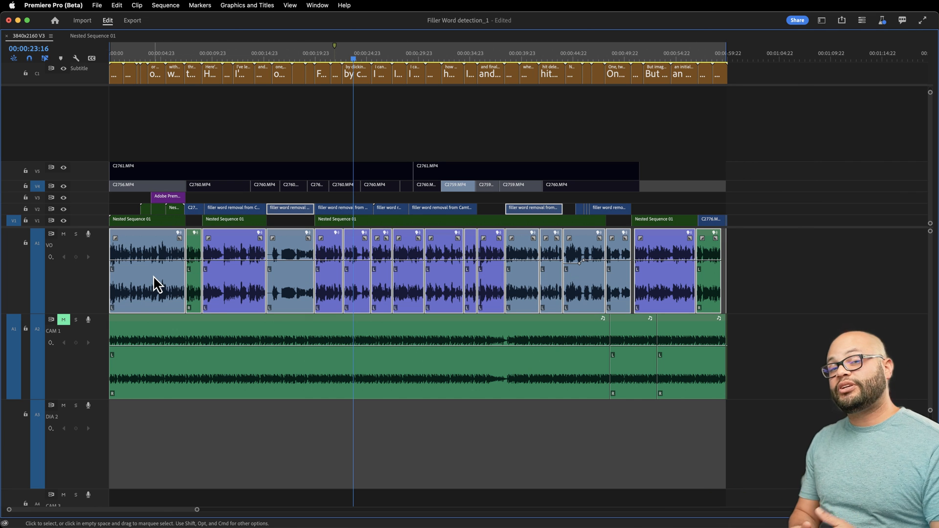
mouse_move(157, 285)
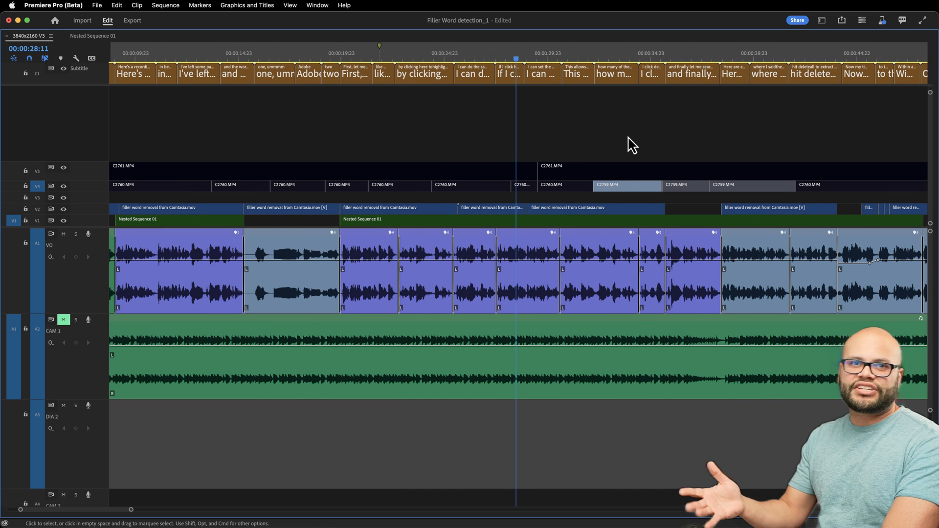
Switch applications with Cmd+Tab after applying the default crossfade to the selected clips
key("Cmd+Tab")
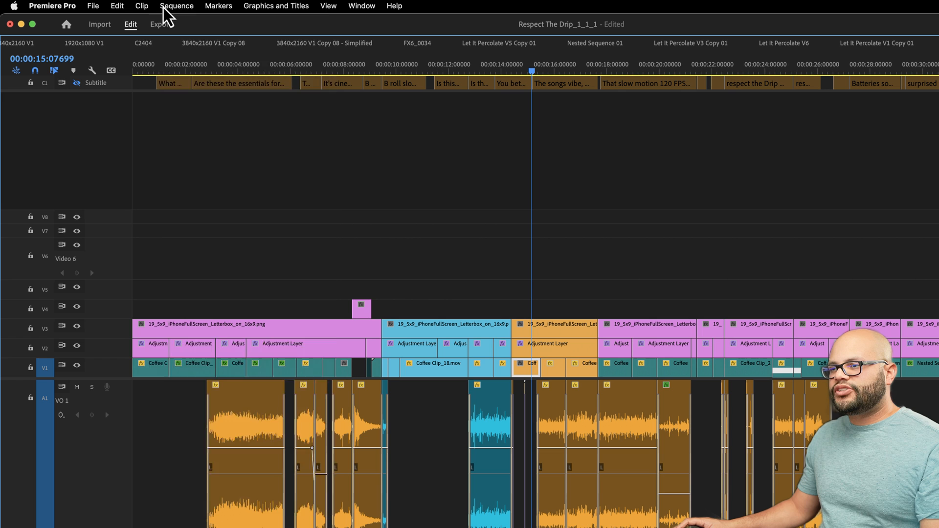
left_click(177, 6)
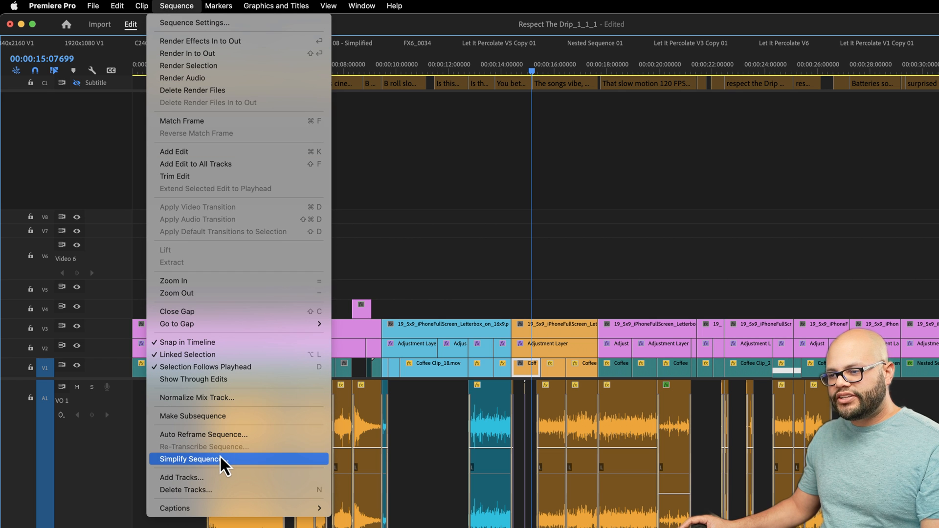
left_click(190, 459)
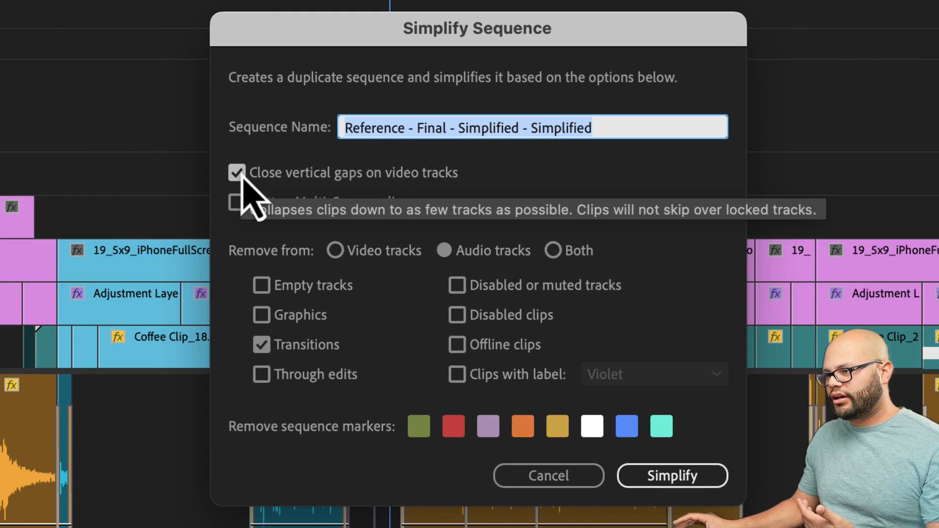
left_click(235, 172)
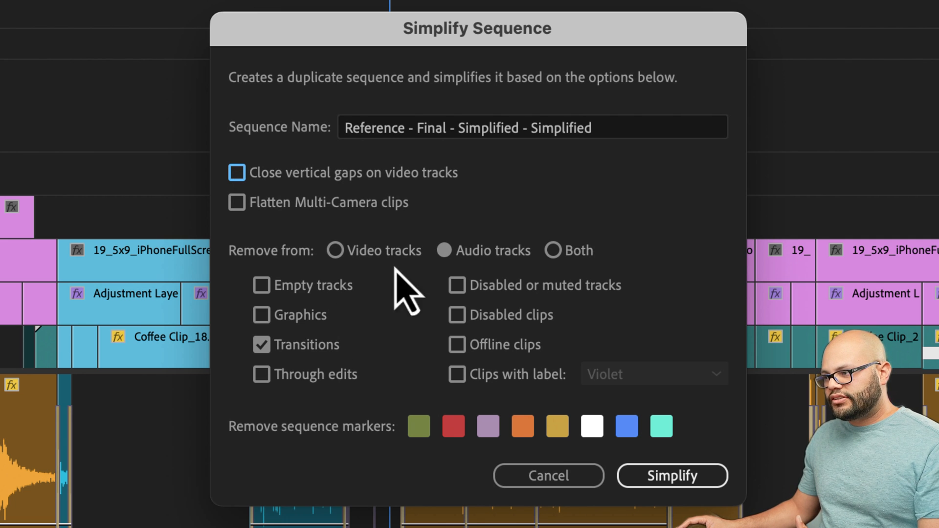
left_click(443, 250)
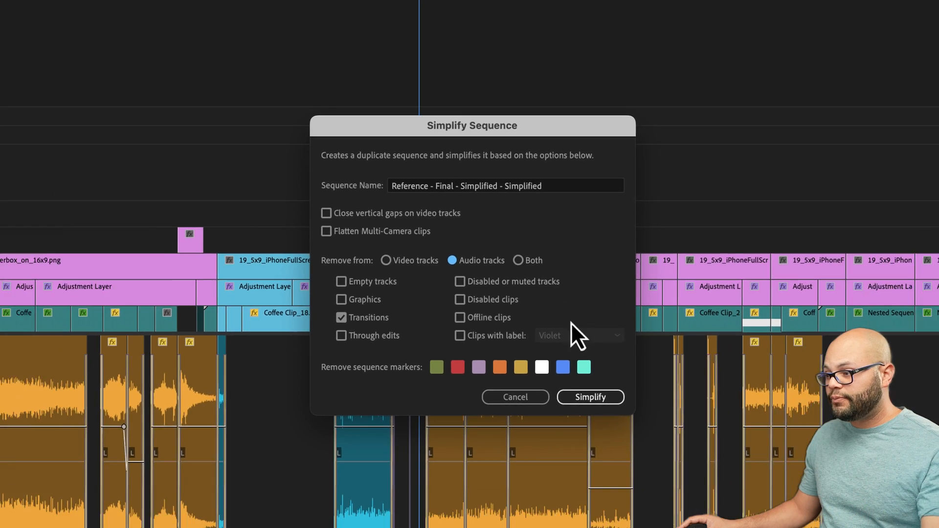
left_click(589, 397)
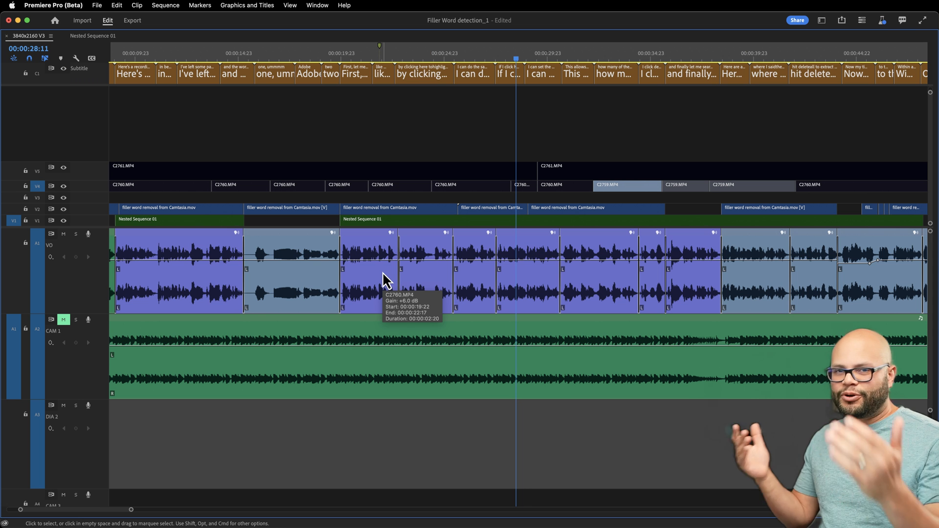
mouse_move(174, 33)
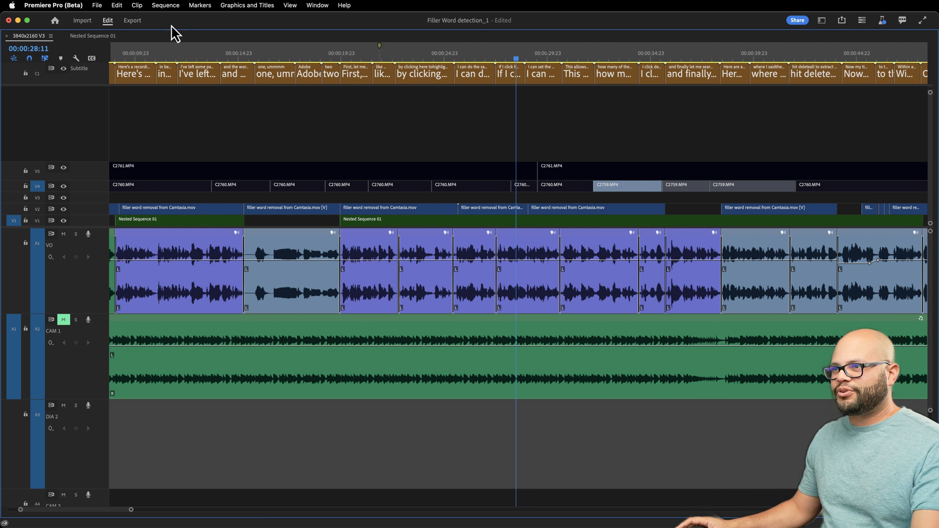
Run Sequence > Simplify Sequence to create a simplified copy of the filler-word sequence
left_click(166, 5)
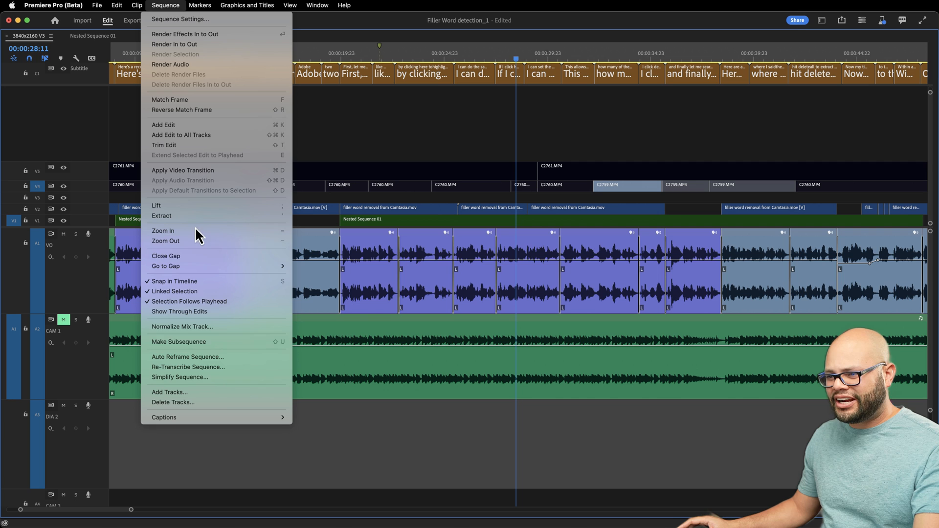
left_click(179, 377)
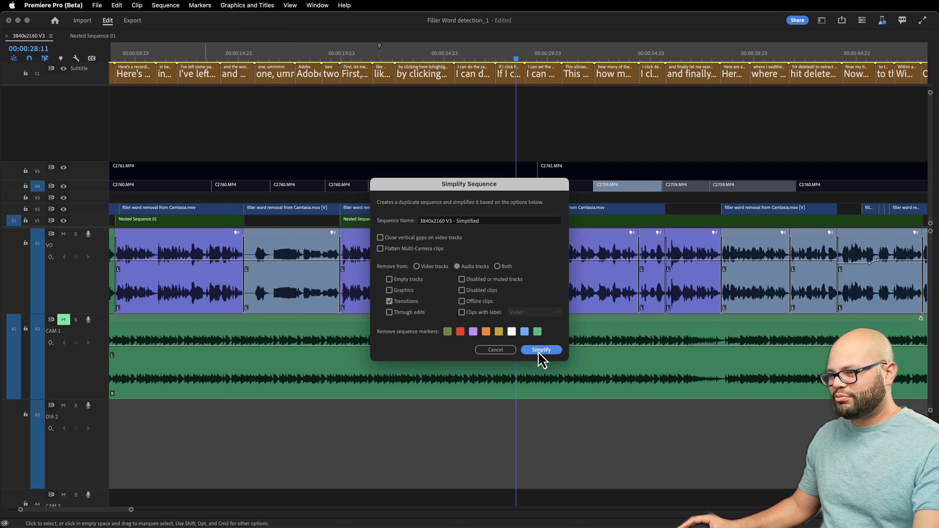
left_click(540, 350)
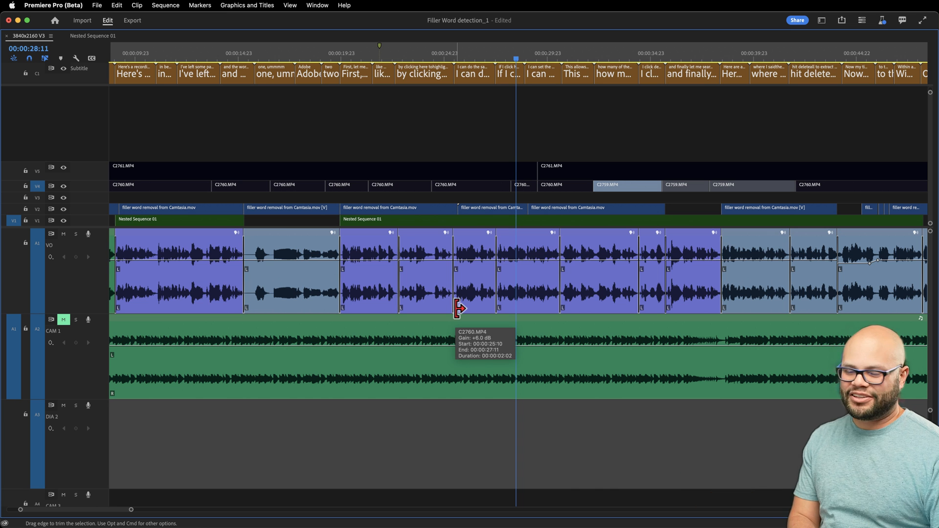
mouse_move(445, 305)
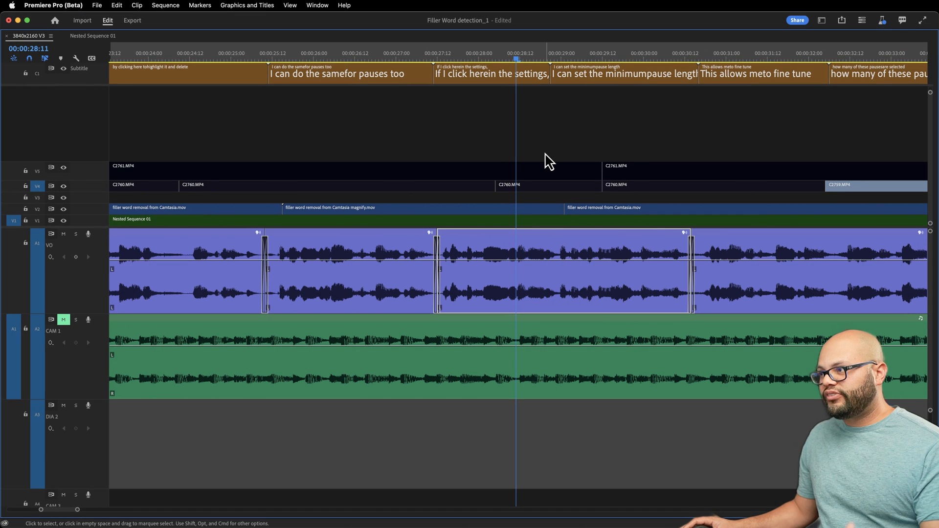
mouse_move(517, 242)
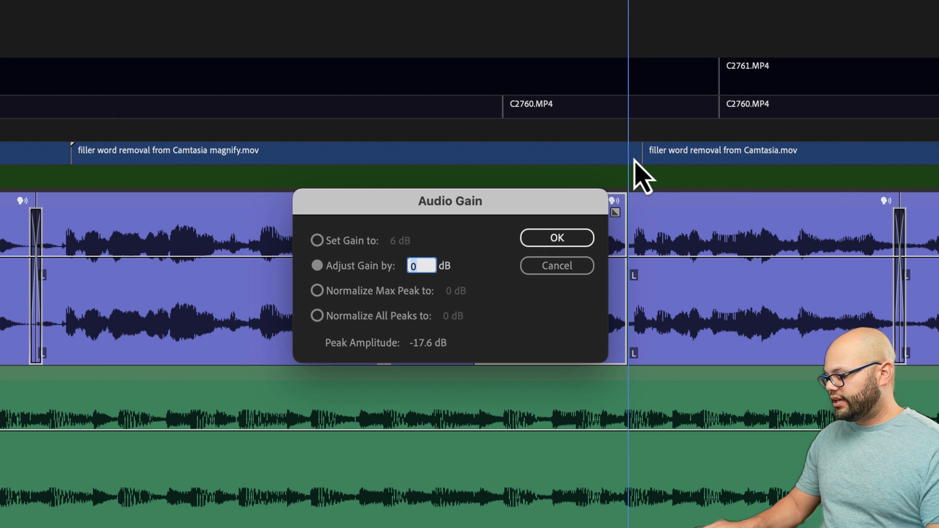
Enter -15 in the Audio Gain dialog and confirm the 15 dB reduction
type("-15")
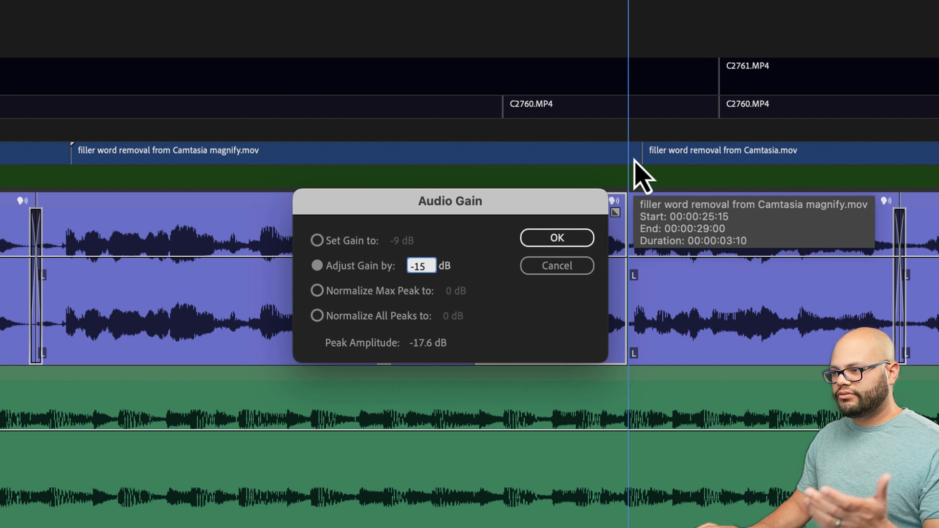
left_click(555, 237)
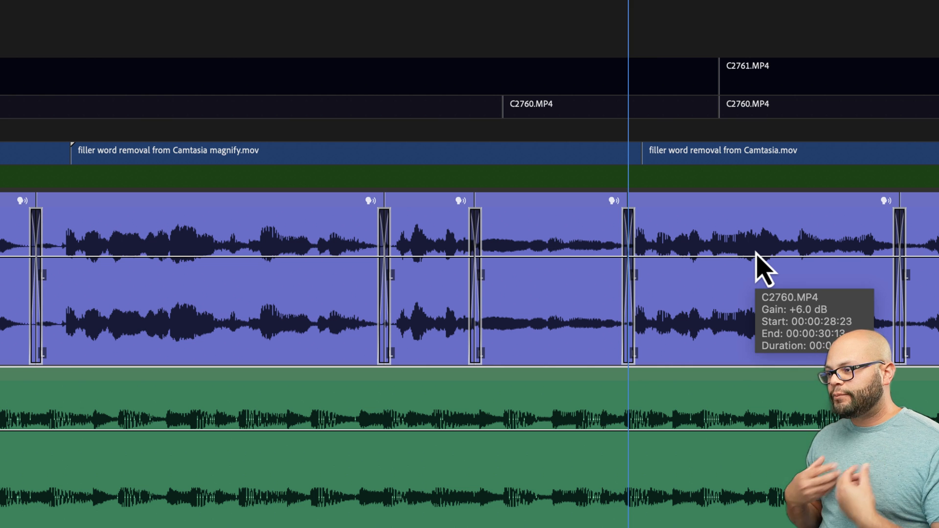
mouse_move(494, 281)
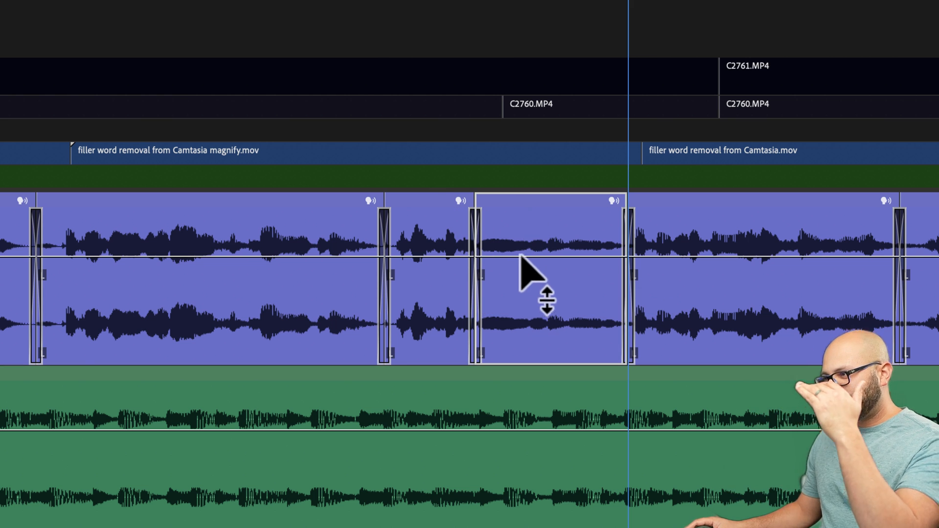
mouse_move(590, 288)
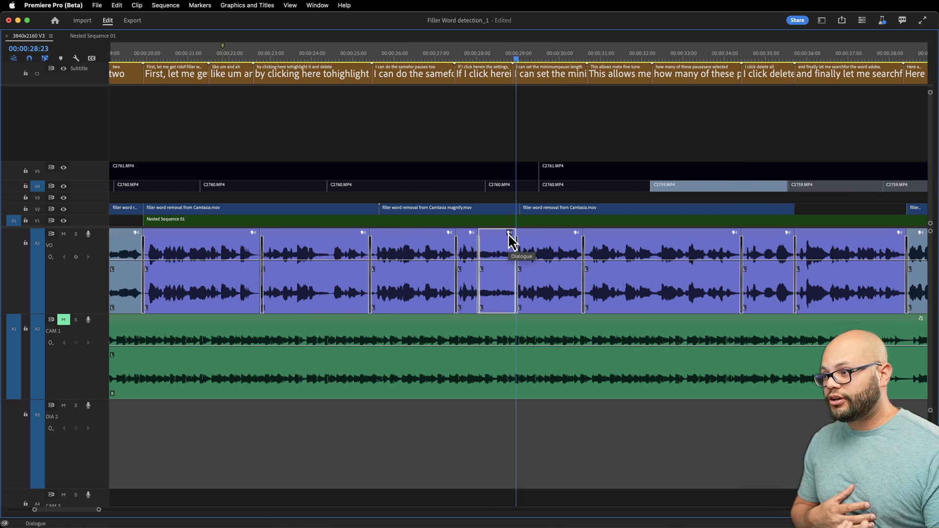
mouse_move(514, 238)
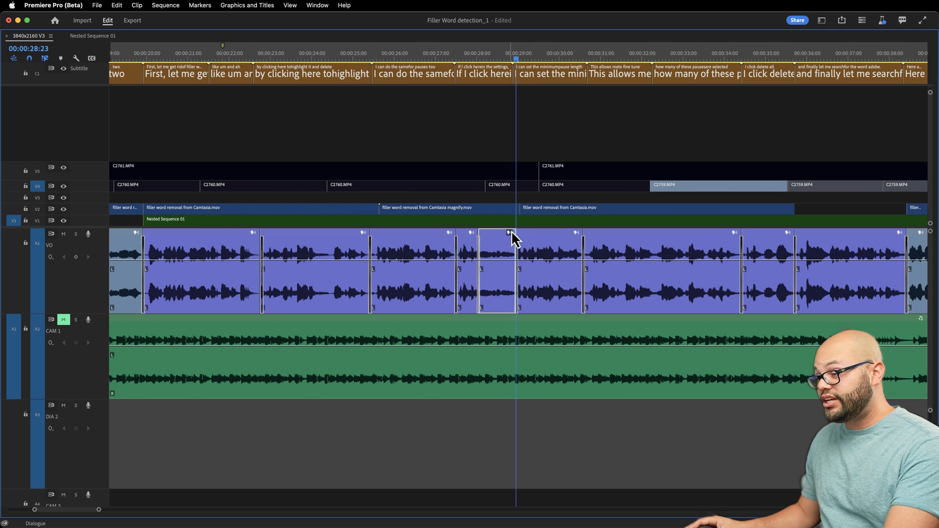
mouse_move(510, 240)
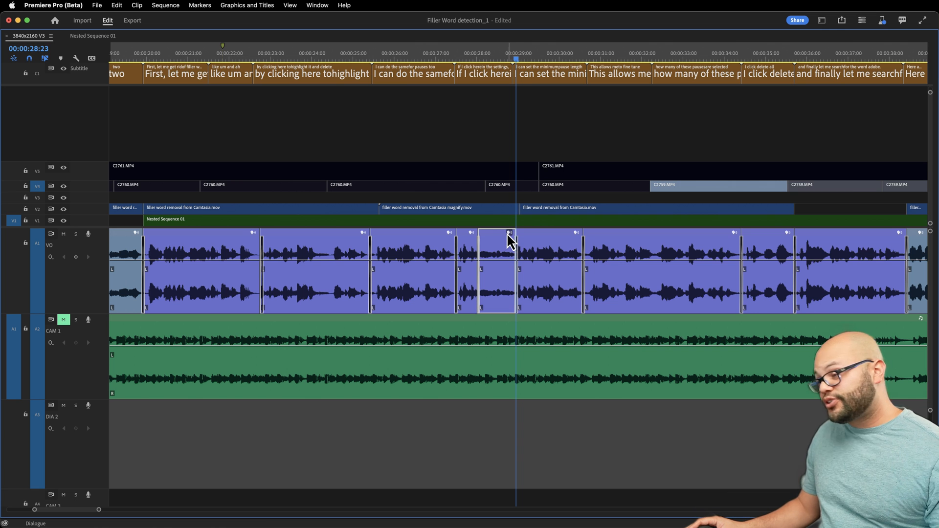
mouse_move(509, 240)
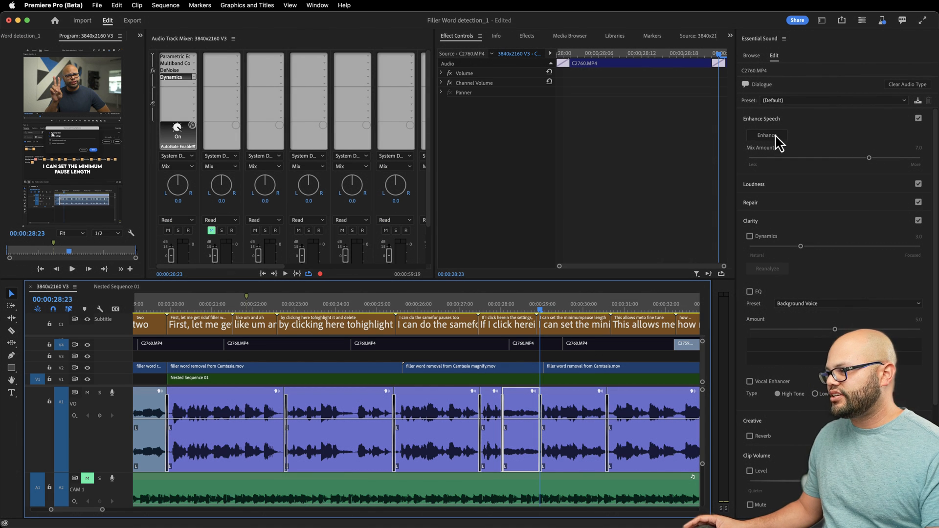
mouse_move(758, 326)
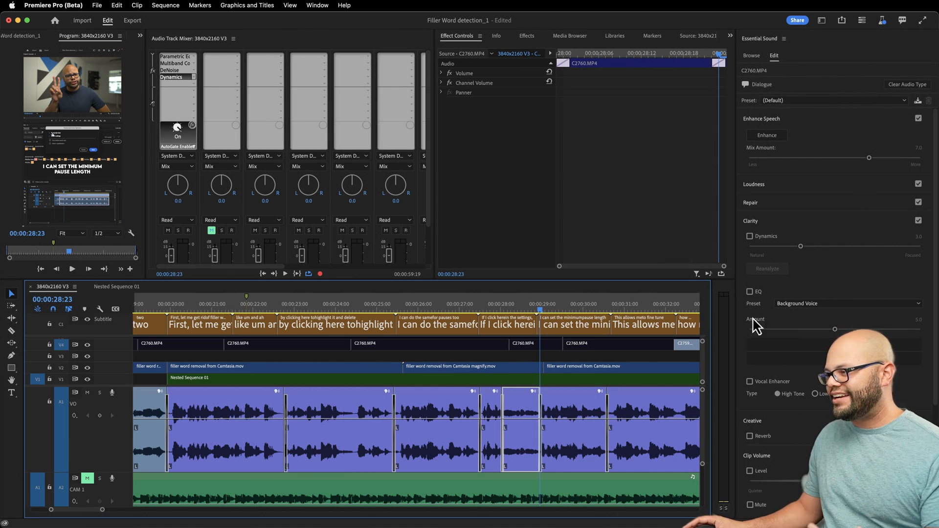
Bring up Essential Sound Music settings, including ducking, for the background track via its clip badge
left_click(750, 236)
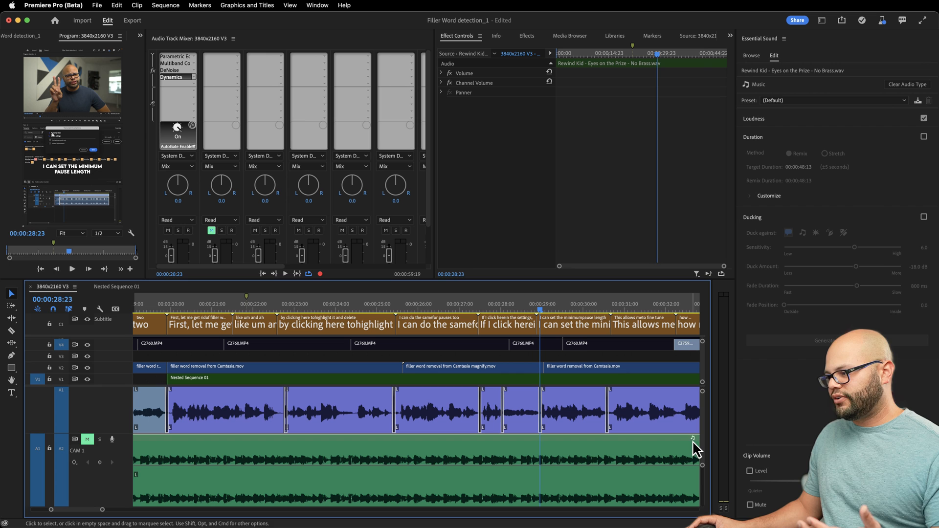
mouse_move(653, 443)
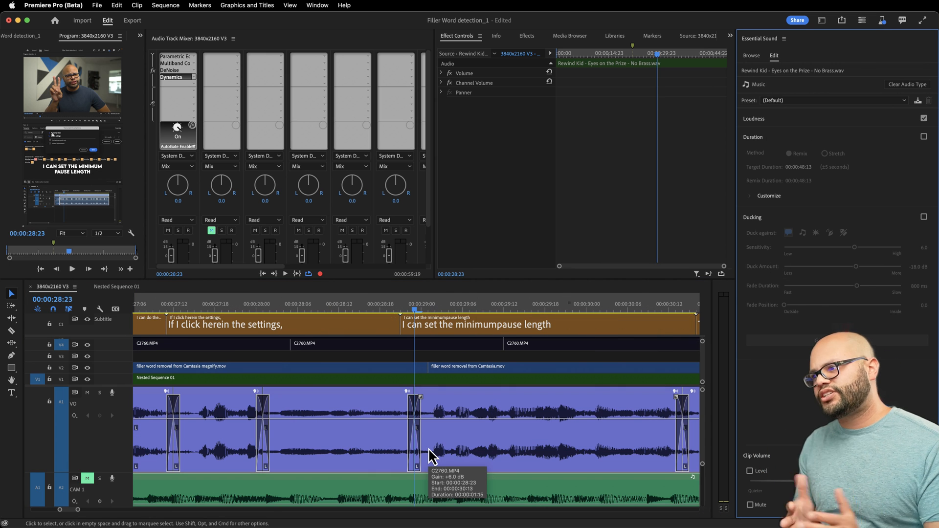
mouse_move(432, 456)
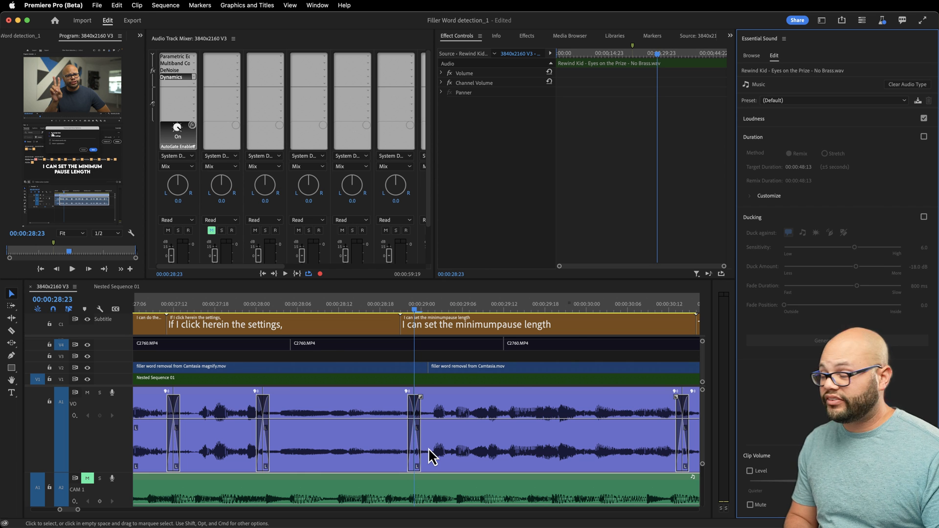
mouse_move(491, 350)
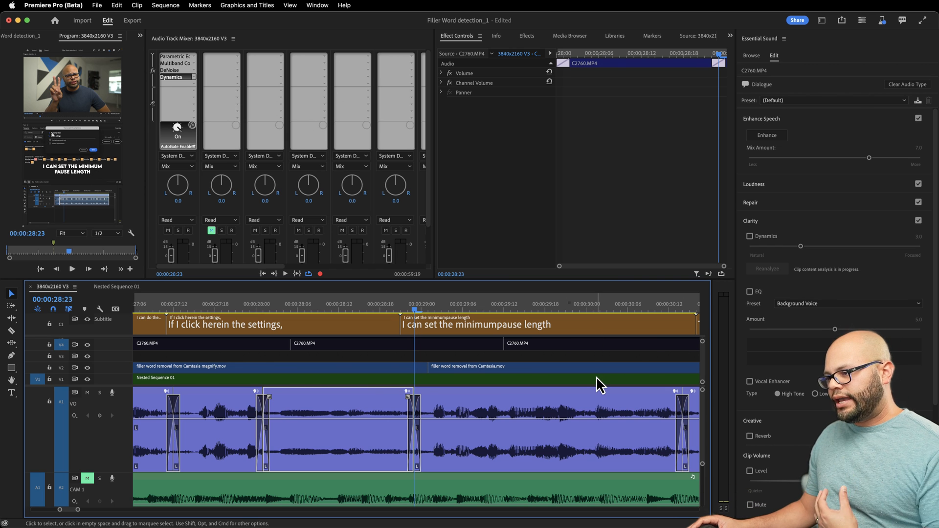
mouse_move(566, 450)
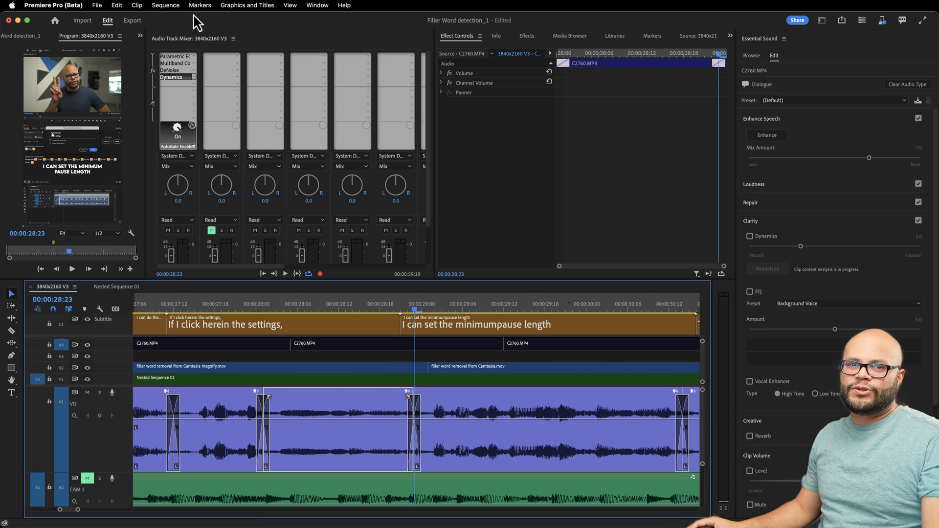
mouse_move(233, 142)
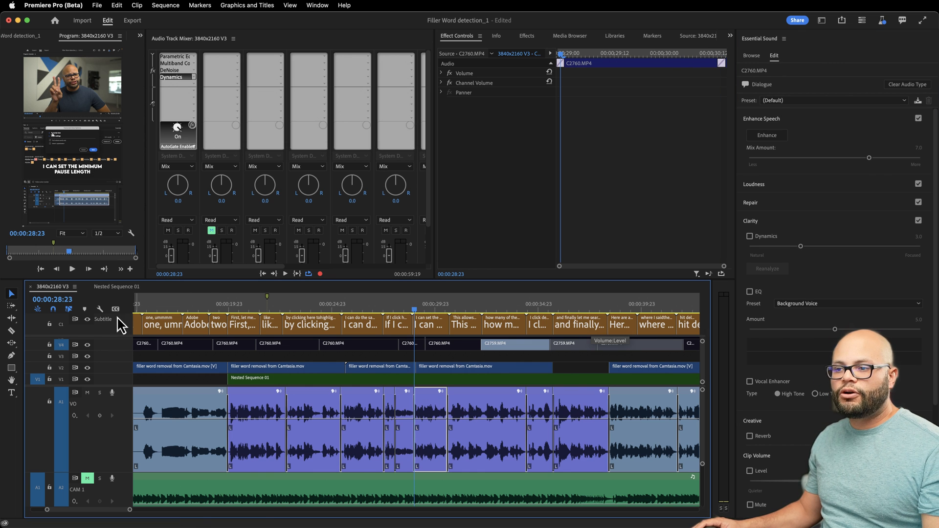
Enable Show FX Badges and reveal a voiceover clip's Volume, Channel Volume and Panner effects
left_click(100, 309)
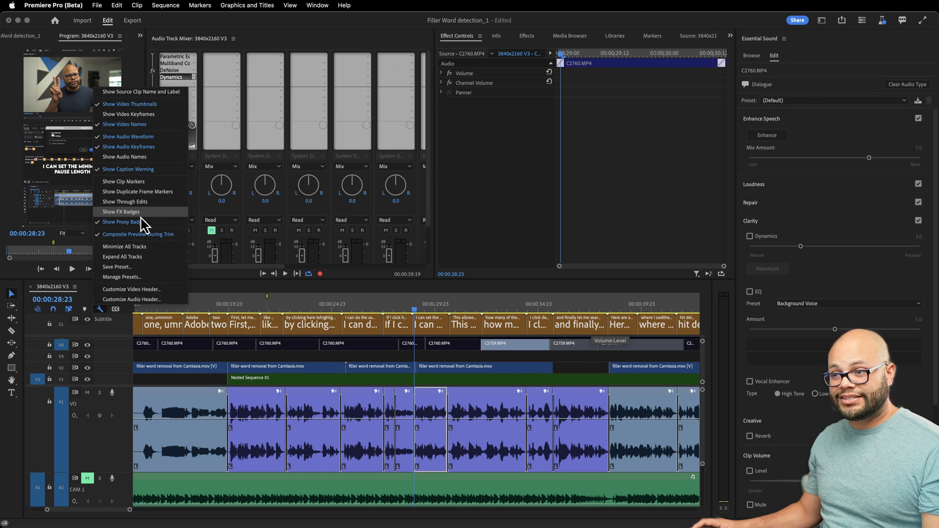
left_click(120, 211)
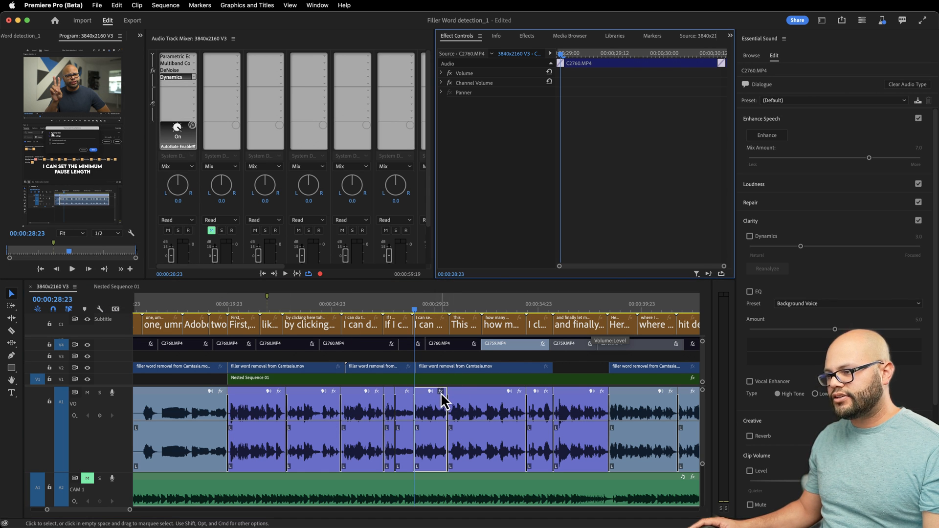
right_click(441, 390)
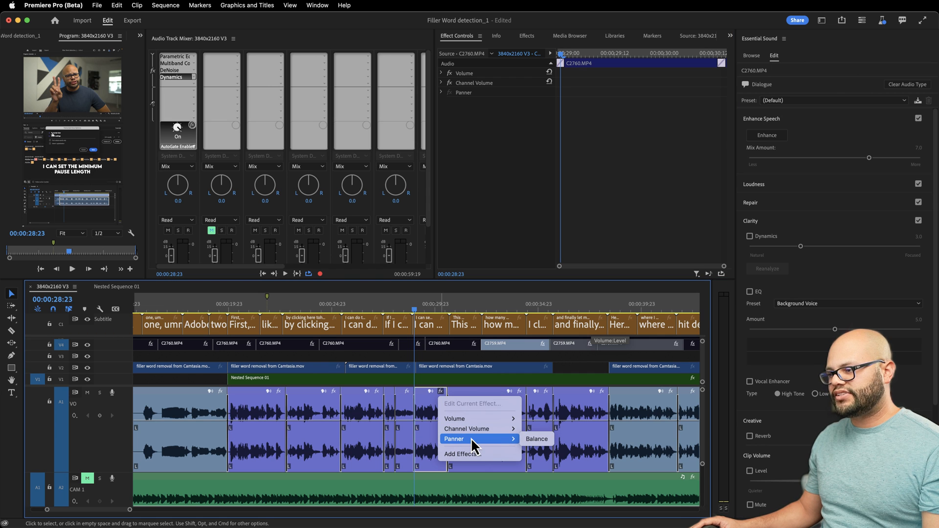
mouse_move(466, 428)
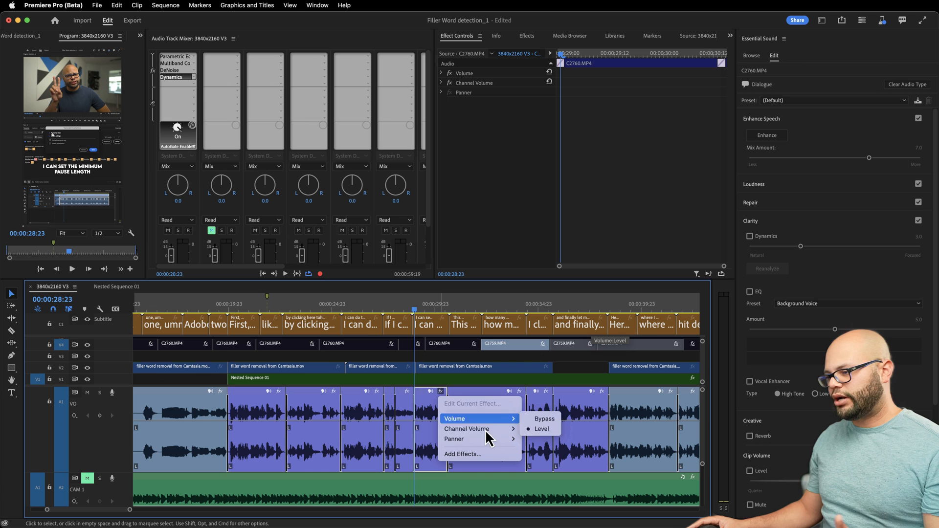
mouse_move(512, 378)
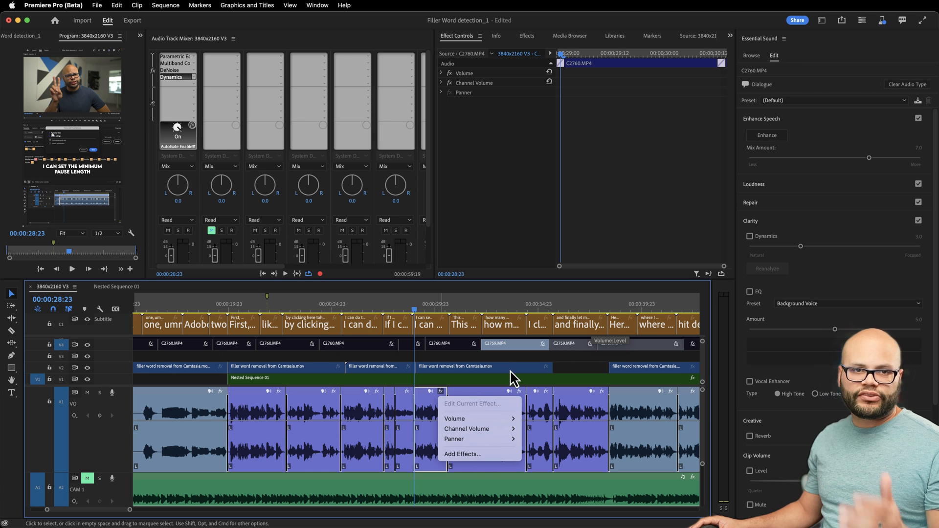